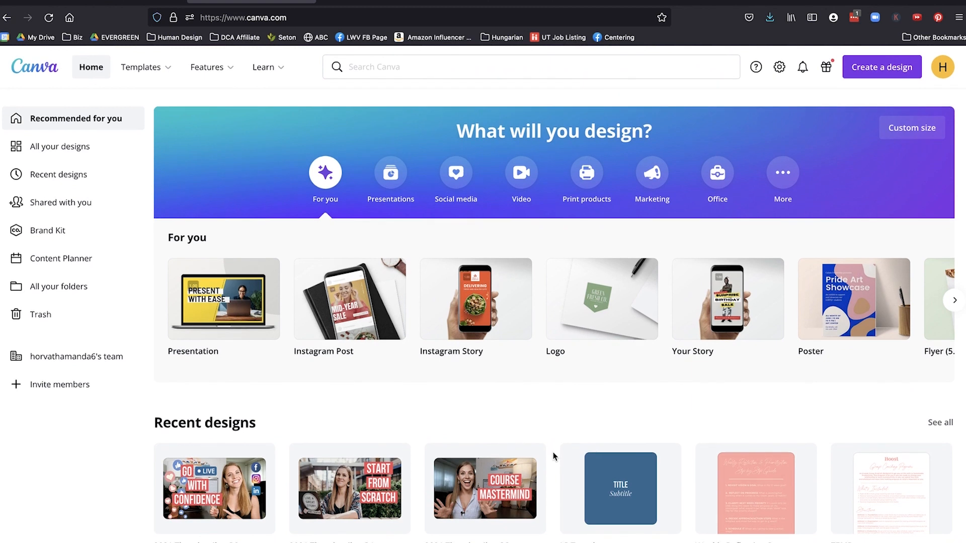
mouse_move(791, 134)
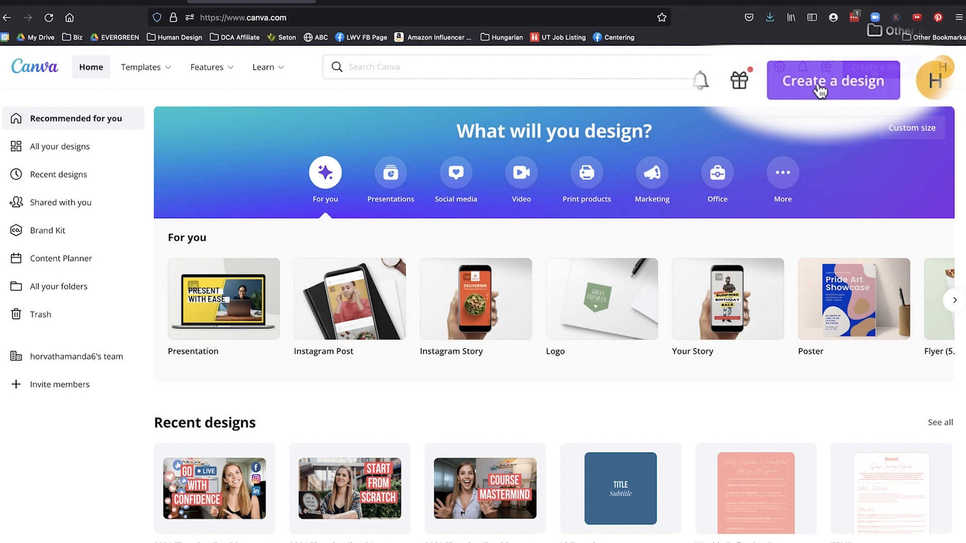
- Create a new custom-size design of 1920 × 1080 px
left_click(832, 80)
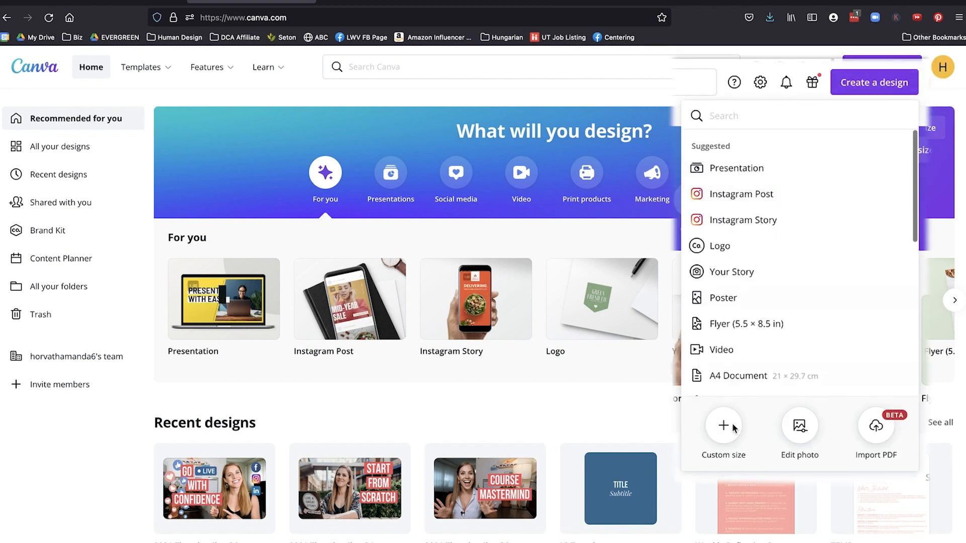
left_click(723, 426)
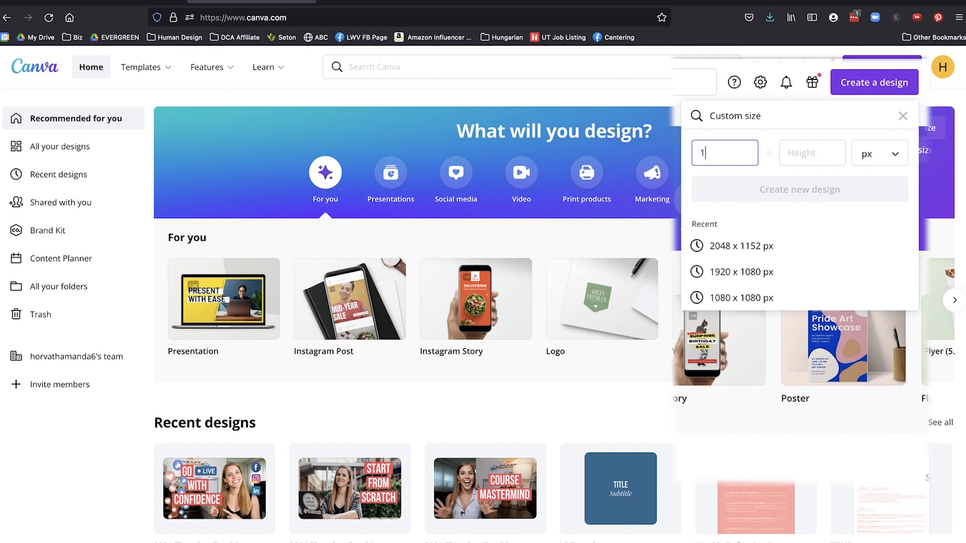
type("920")
left_click(811, 153)
type("1080")
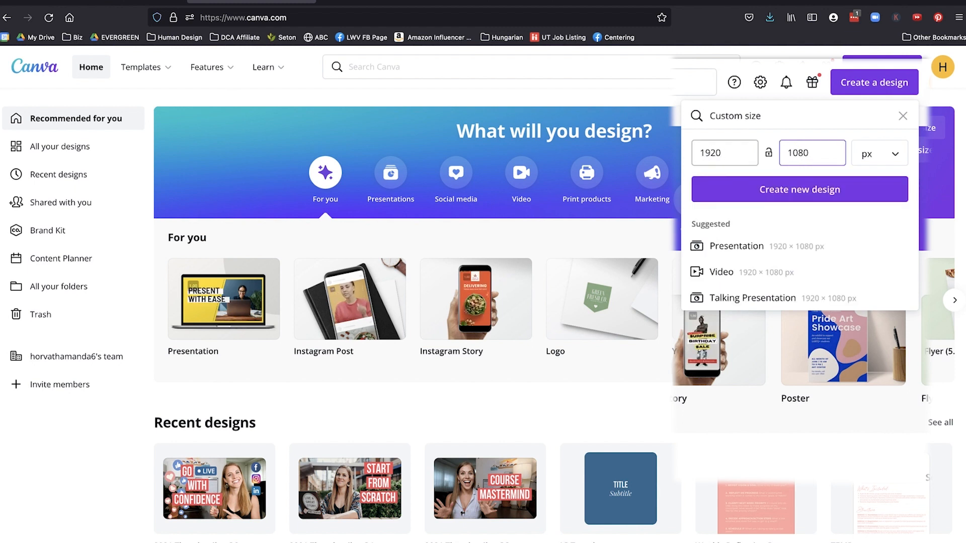
left_click(799, 189)
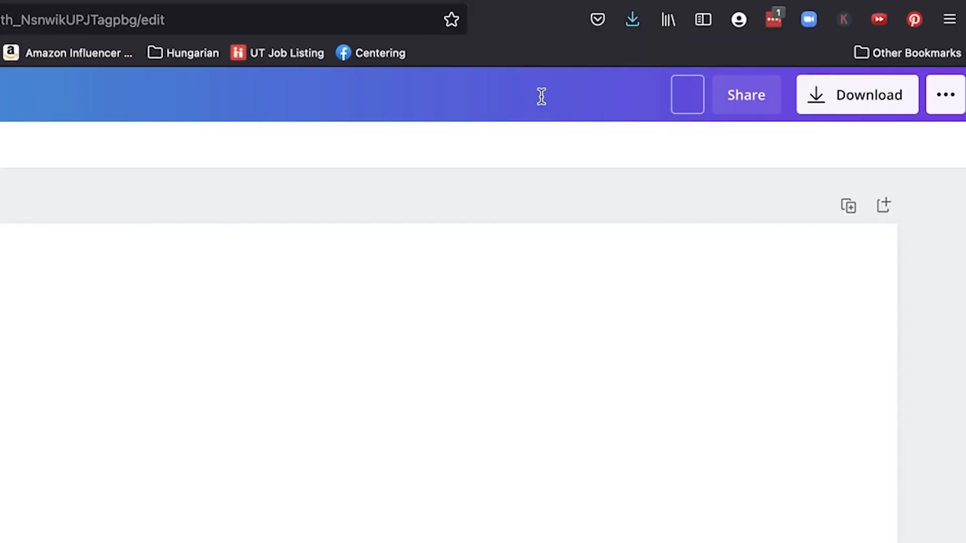
- Rename the design to '2021 Thumbnails - Q4'
left_click(686, 95)
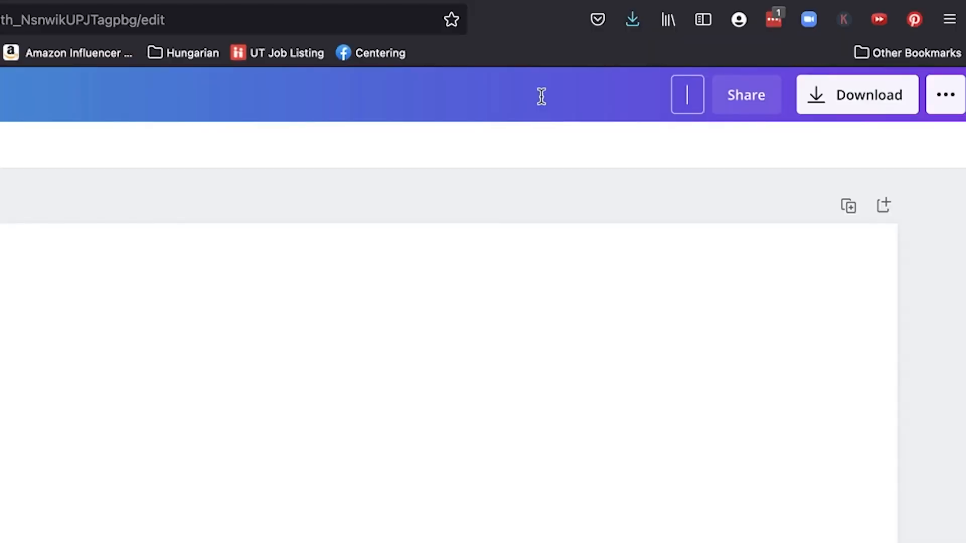
type("2021 Thumbnails - Q")
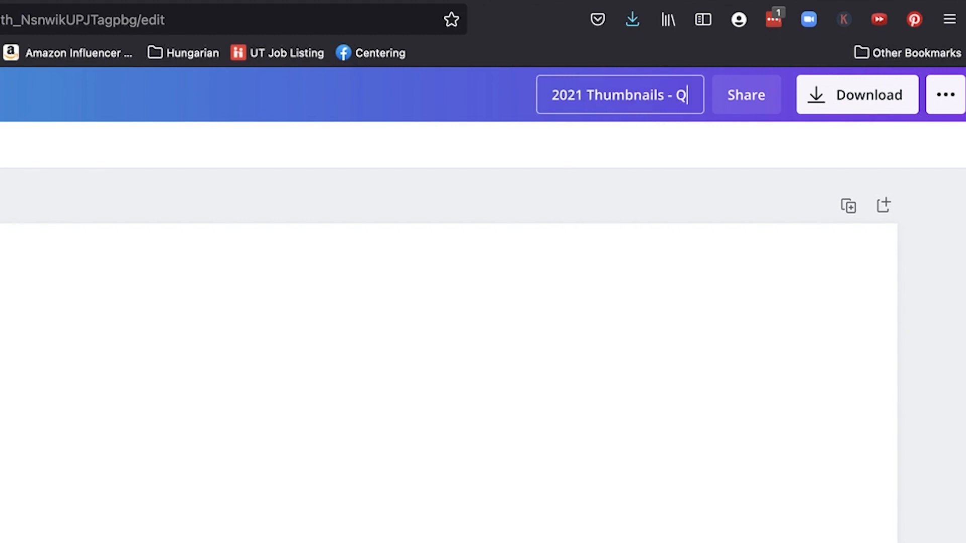
type("4")
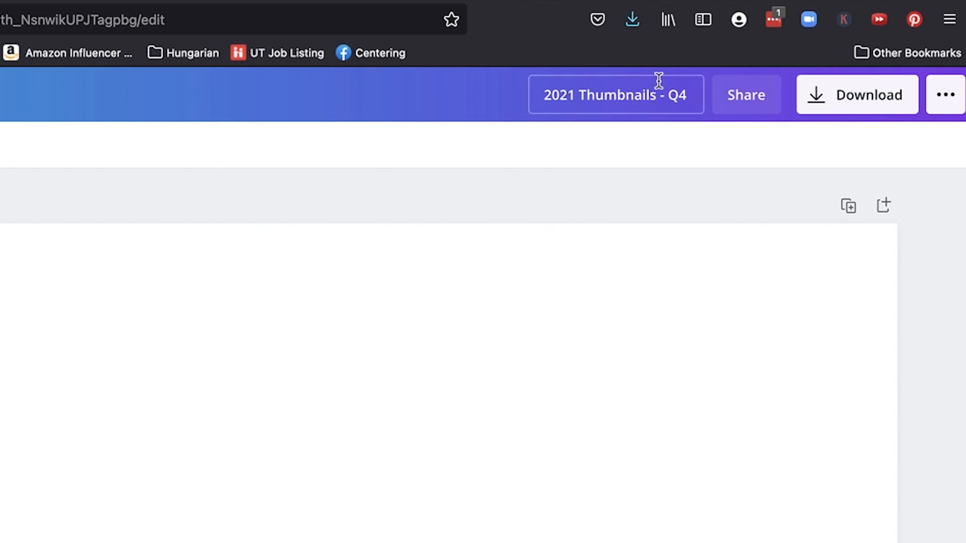
left_click(616, 94)
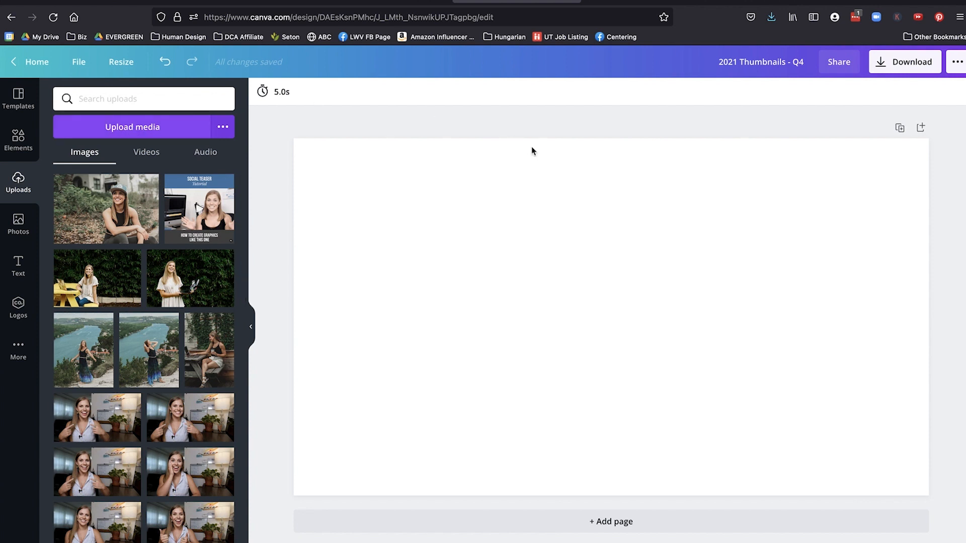
- Drag the uploaded woman-in-cap photo from Uploads onto the blank page
left_click(132, 127)
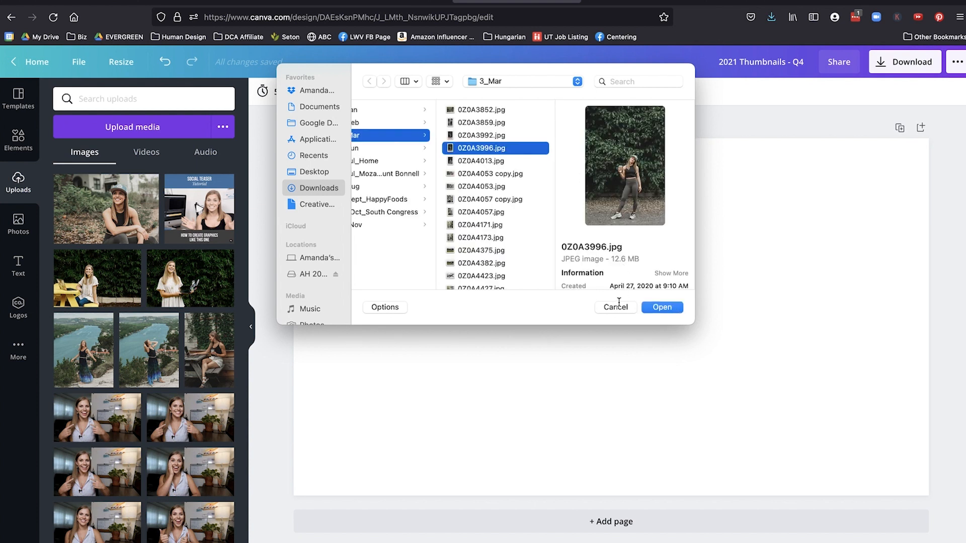
left_click(662, 308)
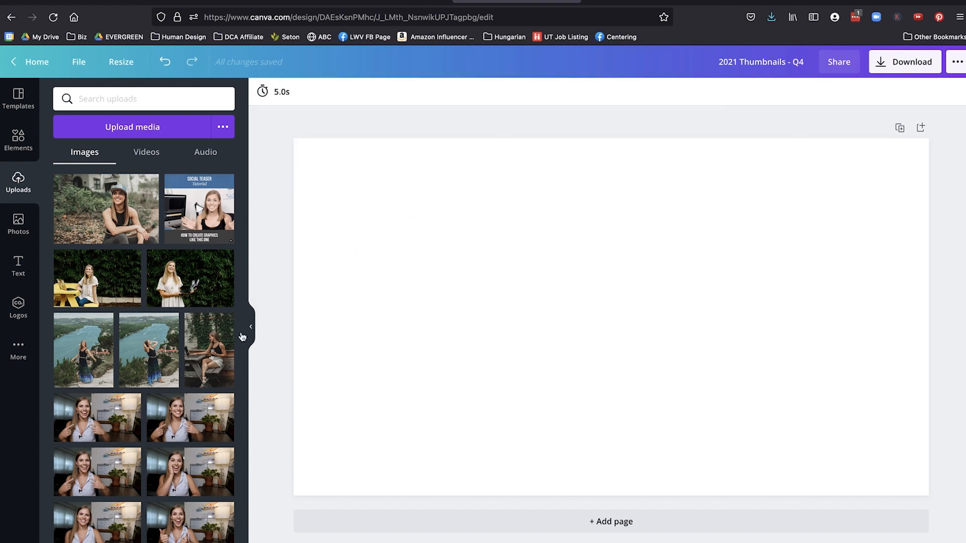
mouse_move(105, 209)
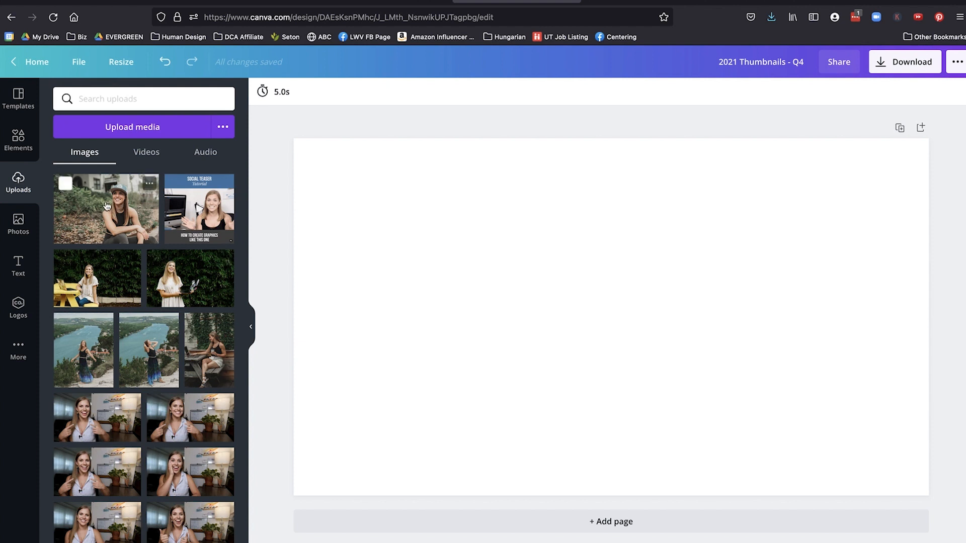
mouse_move(96, 213)
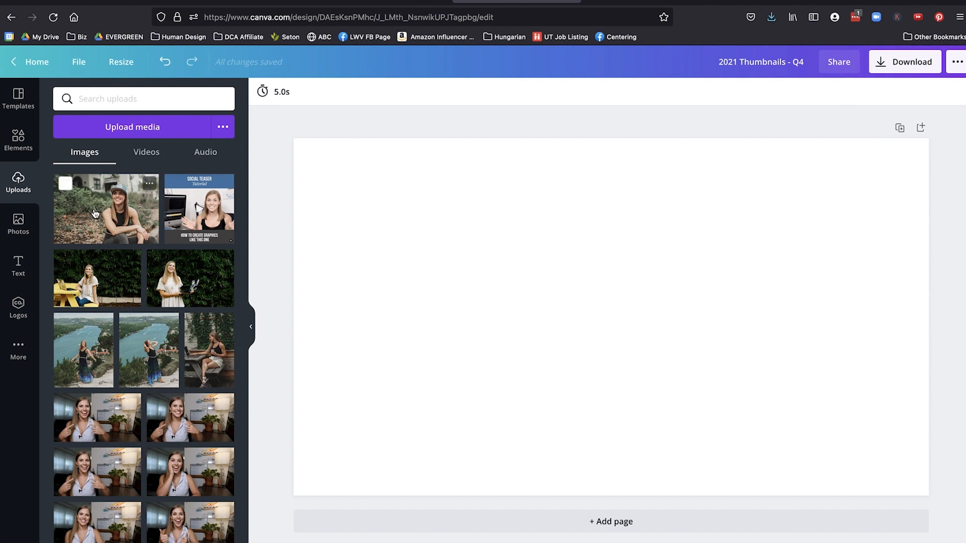
left_click_drag(105, 208, 309, 204)
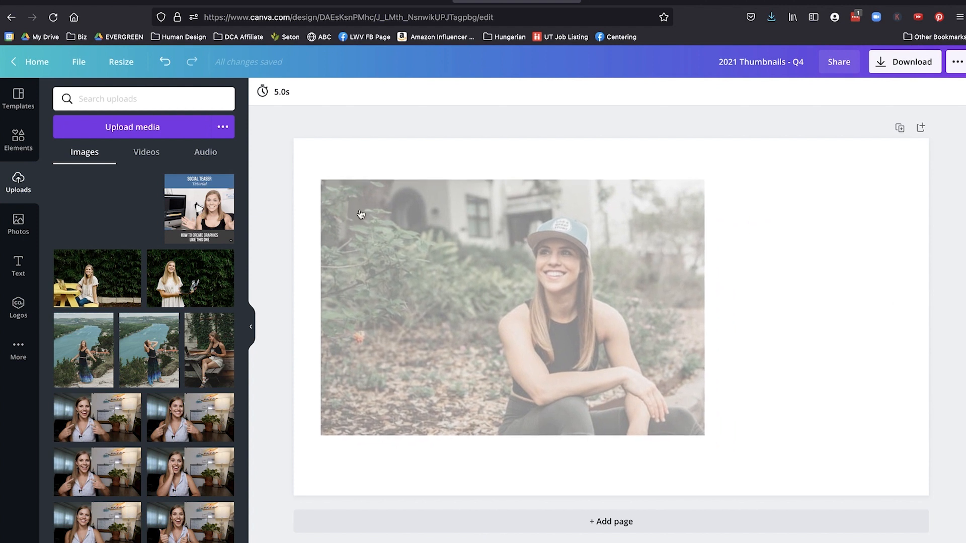
left_click_drag(511, 308, 568, 308)
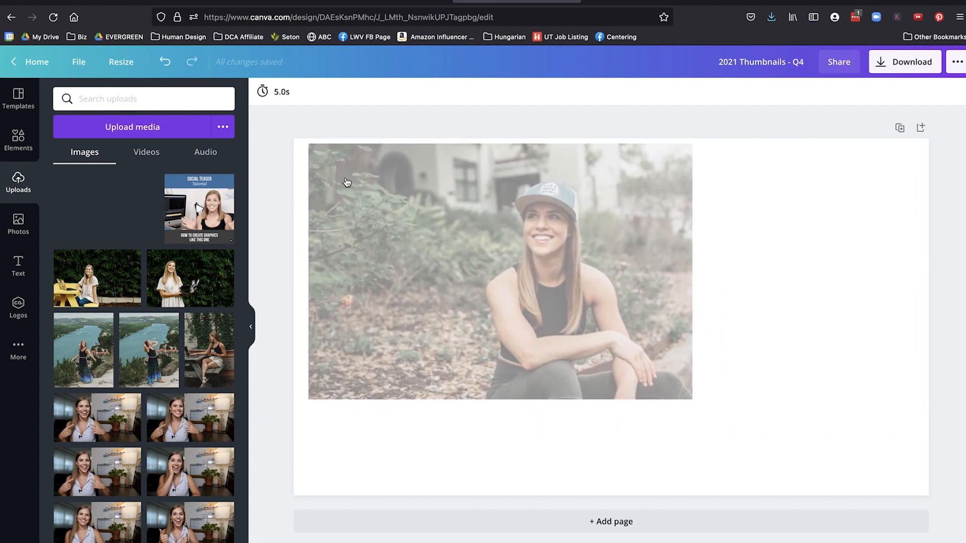
- Fill the page with the photo and run Background Remover to cut the woman out
left_click(499, 270)
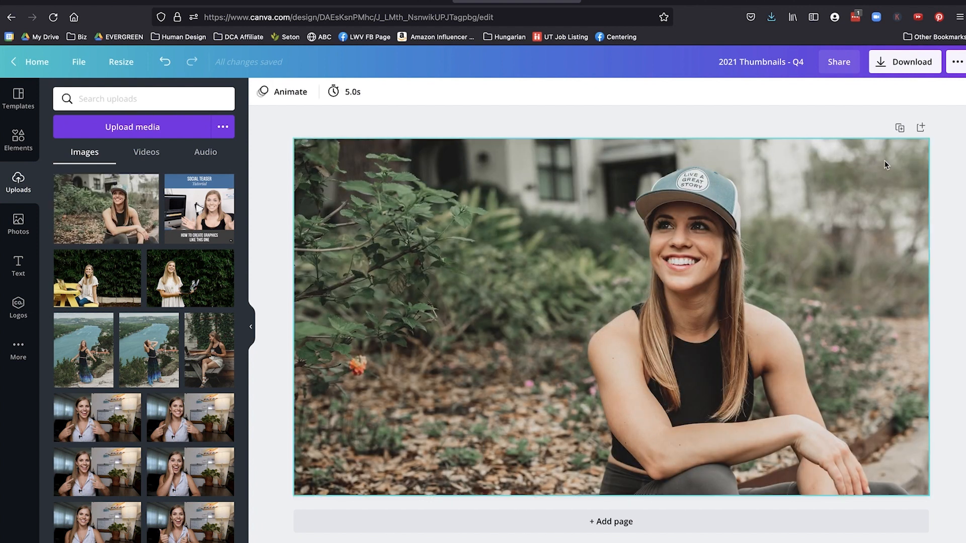
left_click(610, 317)
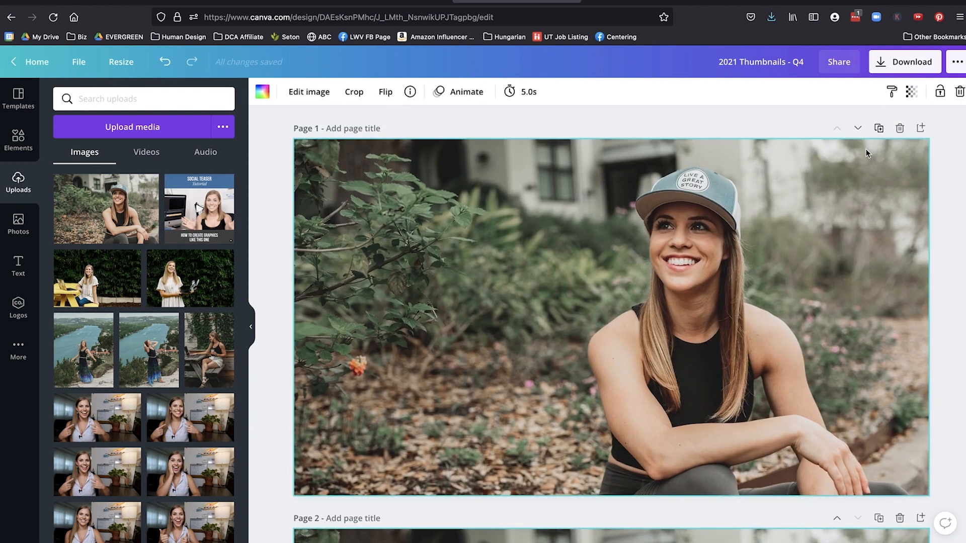
scroll("down", 3)
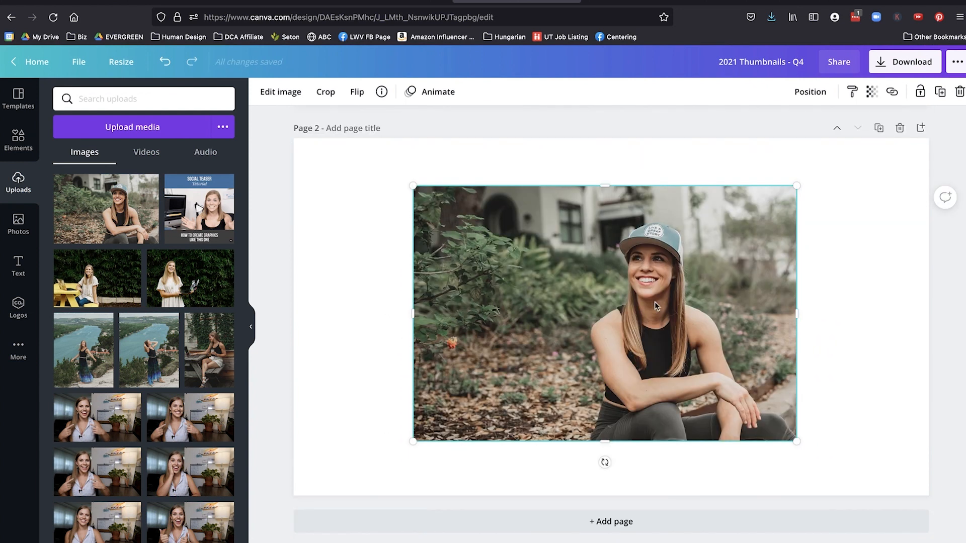
left_click(281, 92)
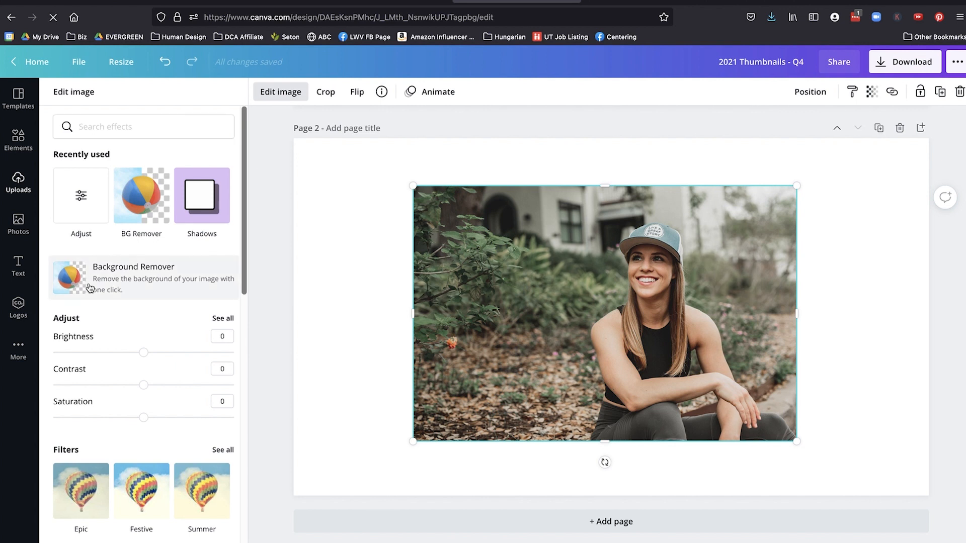
left_click(133, 278)
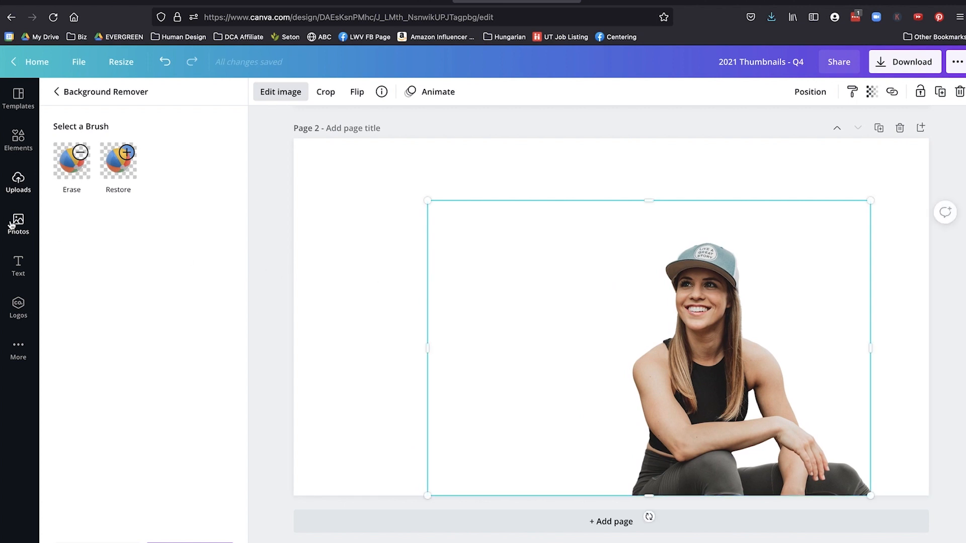
mouse_move(460, 222)
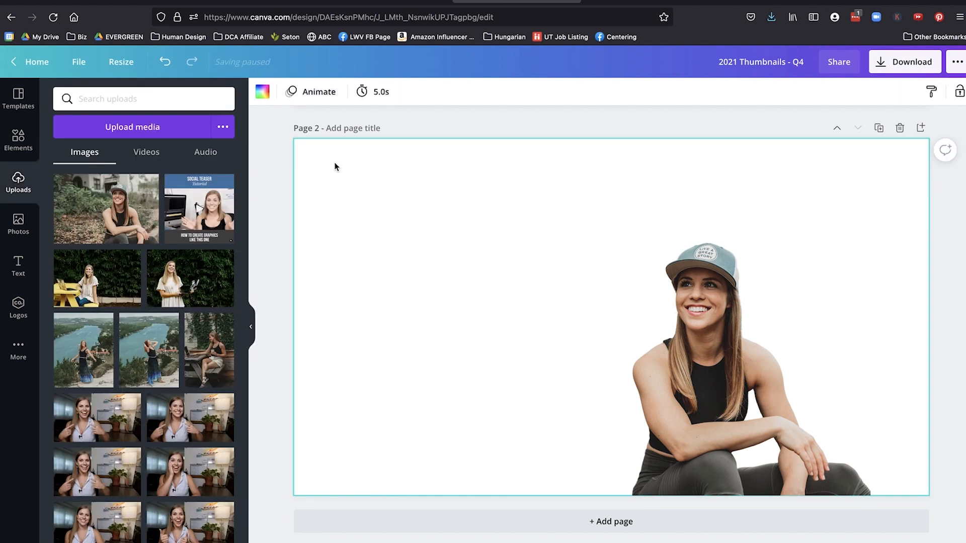
mouse_move(261, 92)
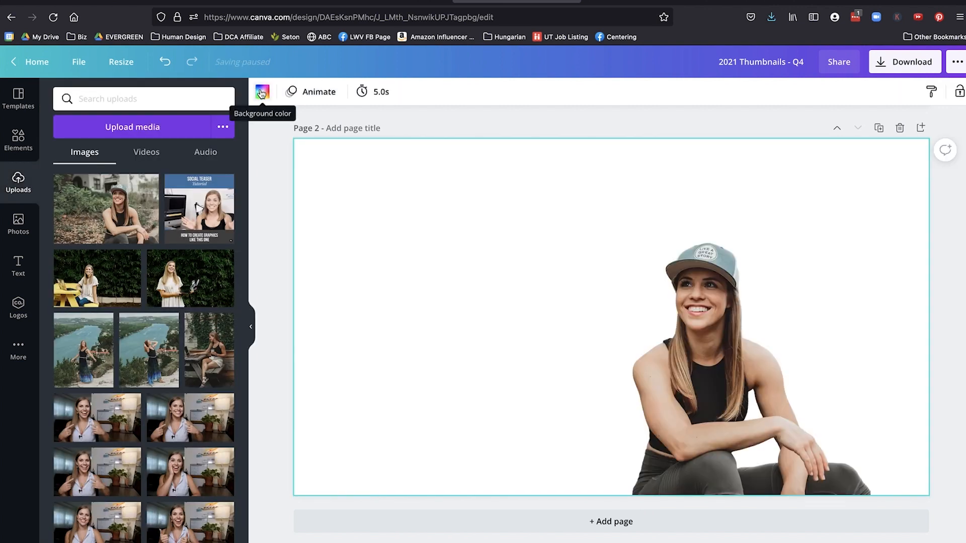
- Set the page background to a solid steel blue behind the cut-out woman
left_click(262, 91)
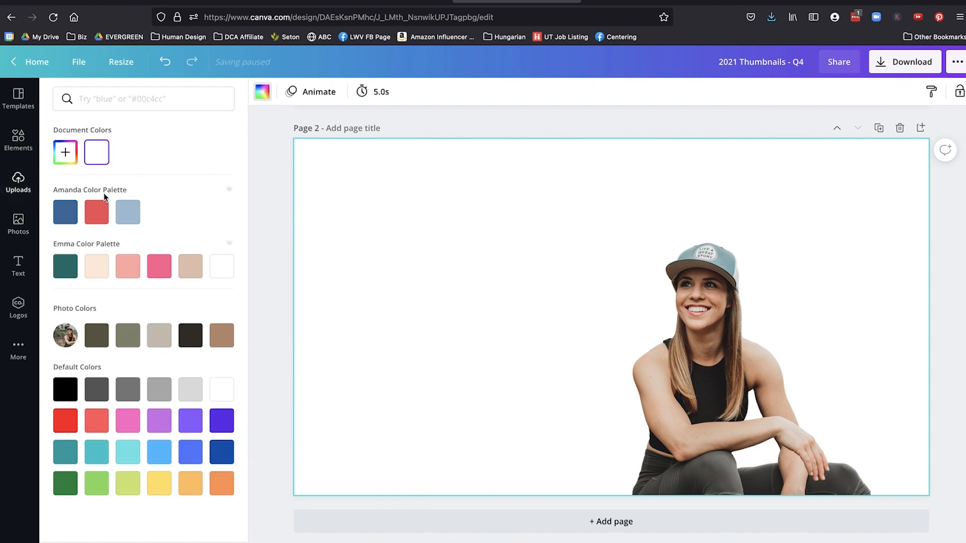
left_click(64, 212)
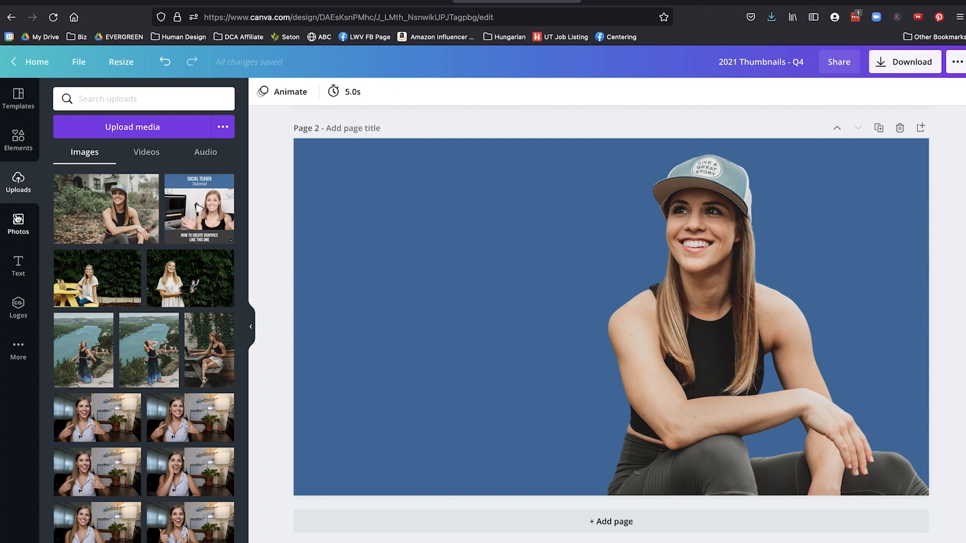
left_click(18, 224)
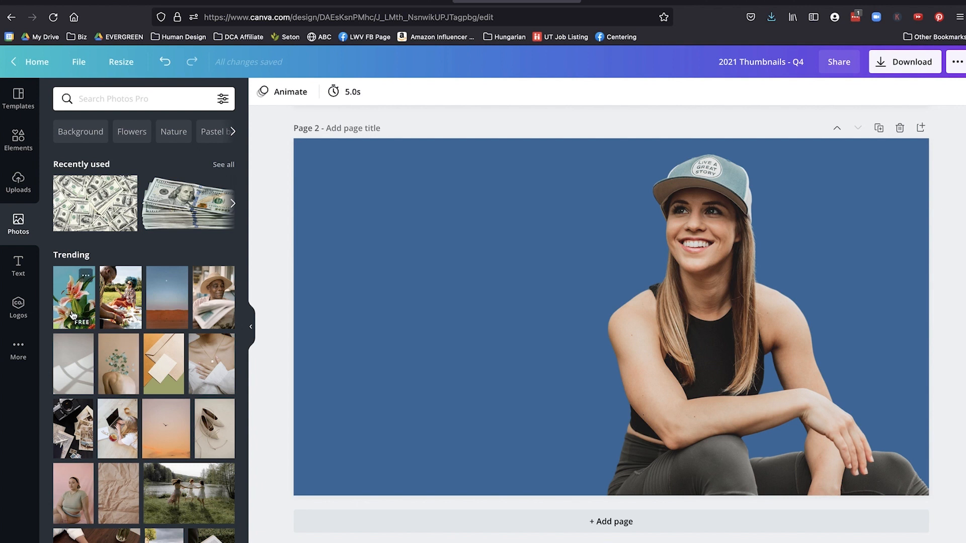
- Add the pink lily photo behind the woman and blur it to 6
left_click_drag(74, 297, 298, 256)
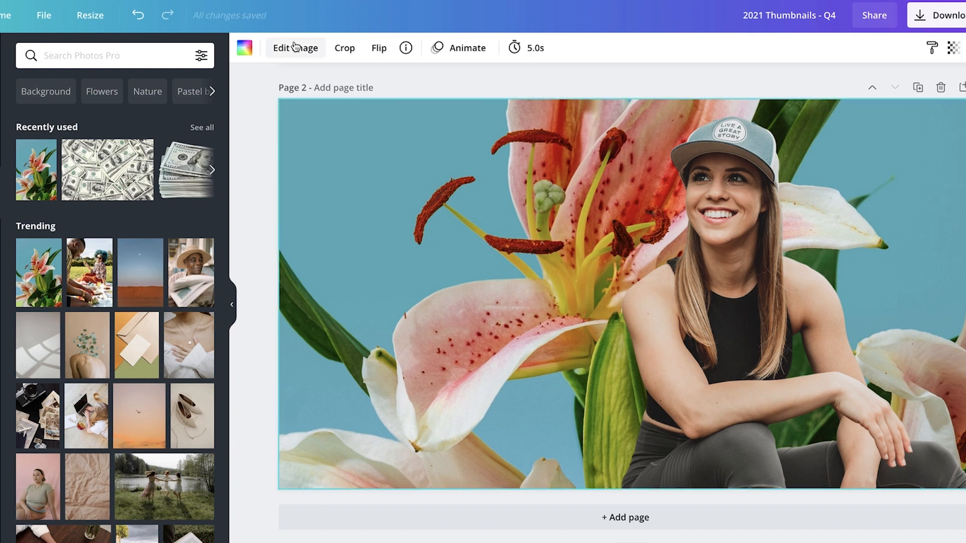
left_click(294, 47)
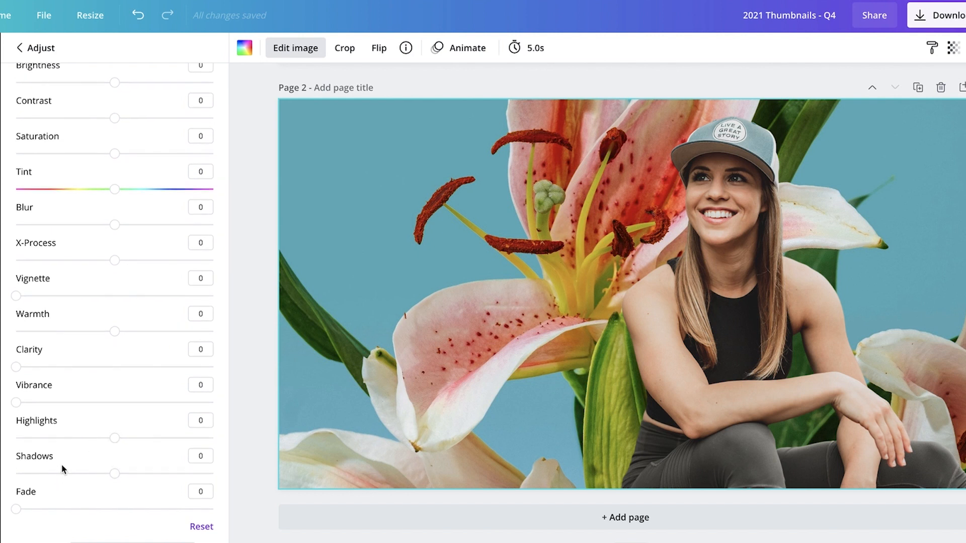
left_click_drag(113, 225, 125, 245)
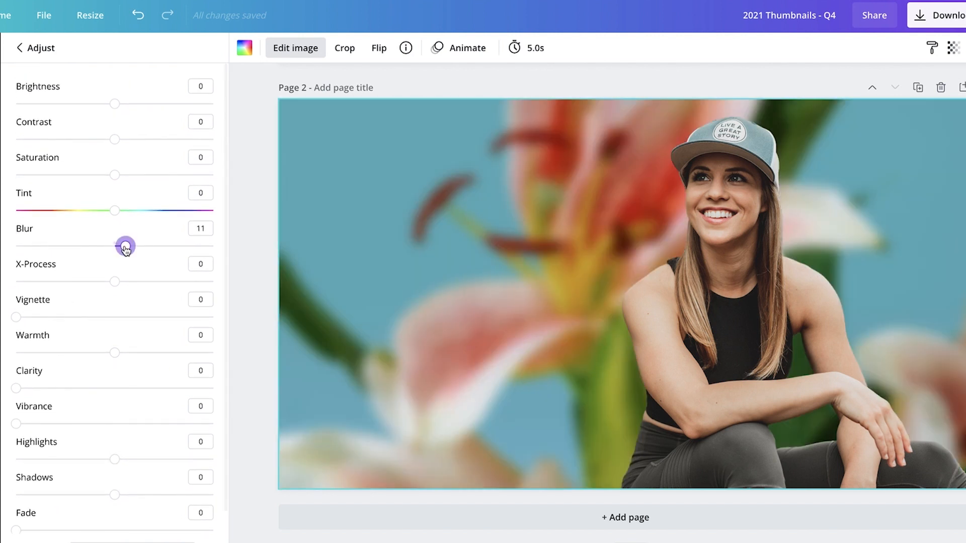
left_click_drag(124, 245, 120, 245)
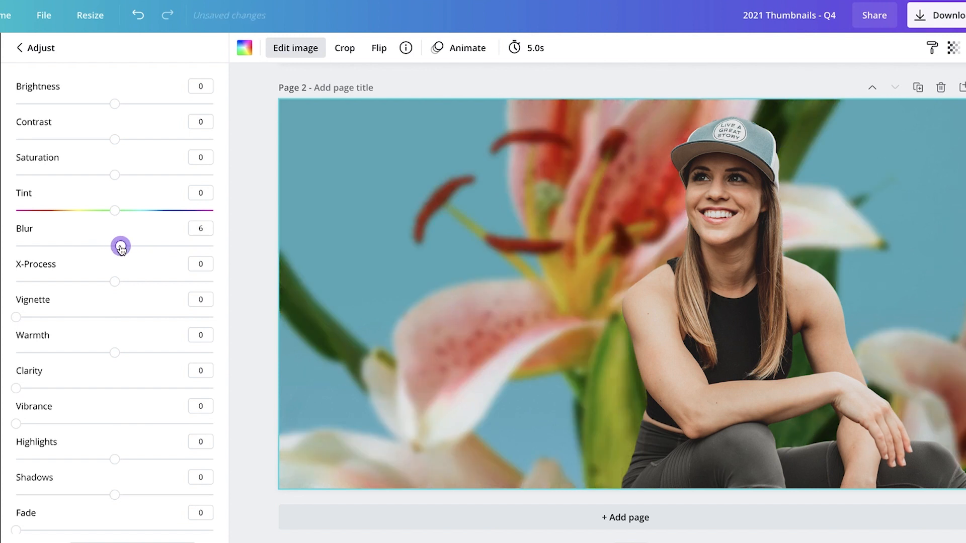
- Lower the lily photo's saturation to -43 and raise contrast to 47
left_click_drag(113, 175, 70, 175)
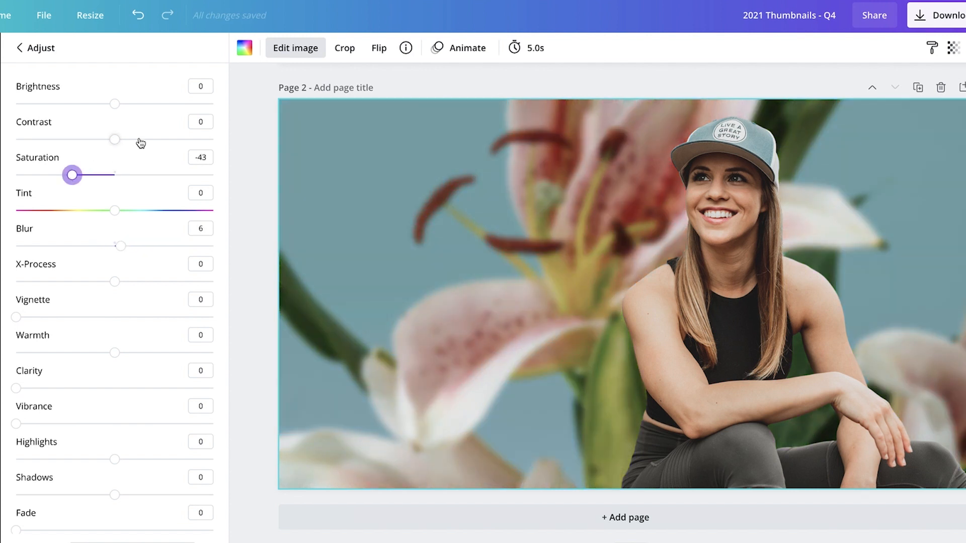
left_click_drag(114, 139, 161, 139)
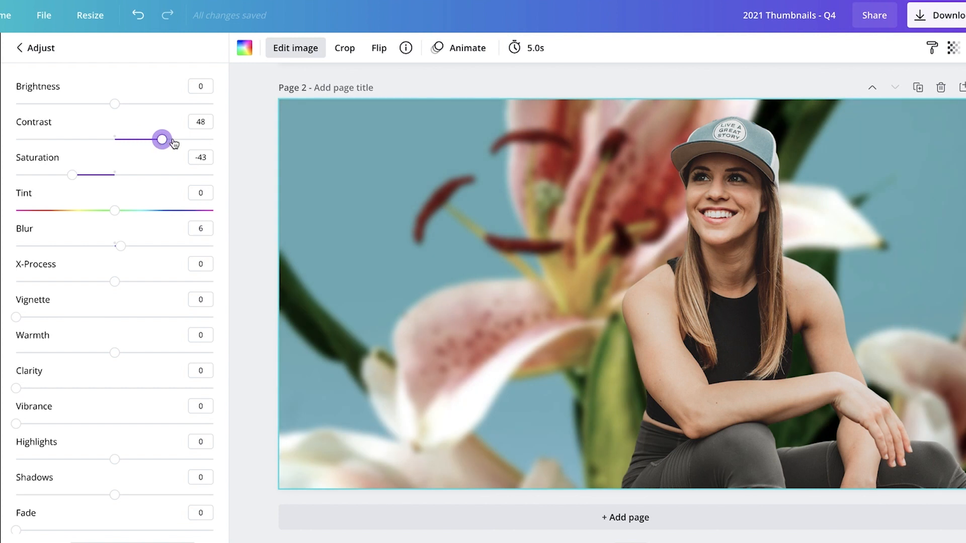
left_click_drag(161, 139, 174, 139)
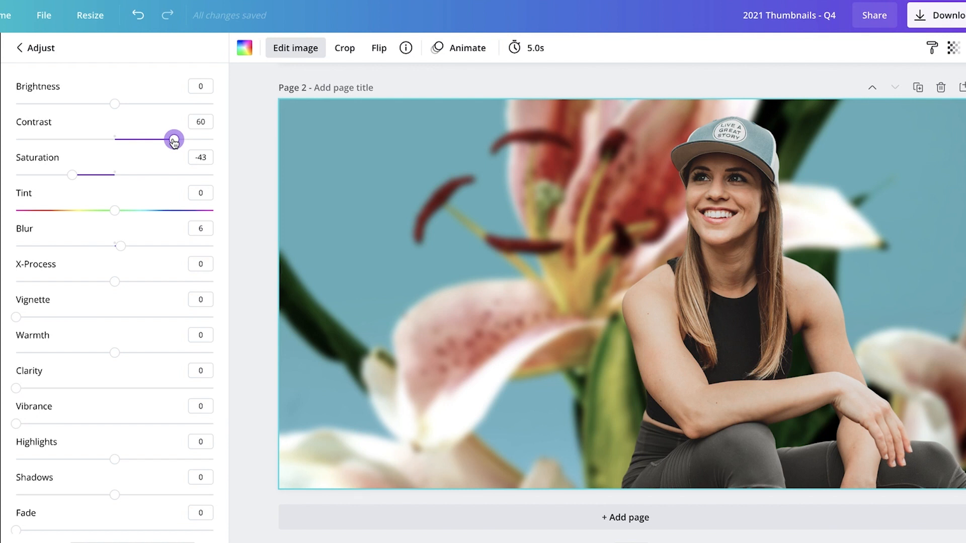
left_click_drag(174, 139, 160, 139)
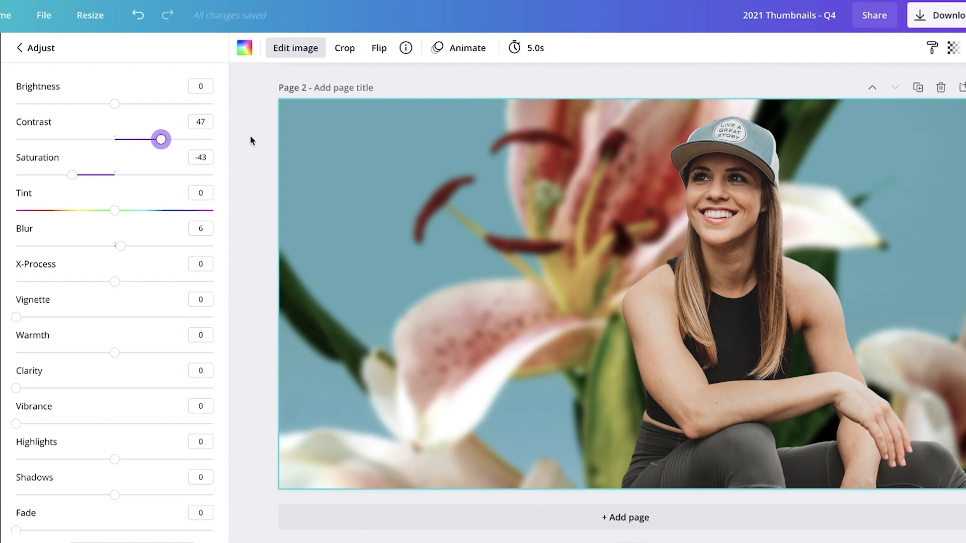
left_click(36, 48)
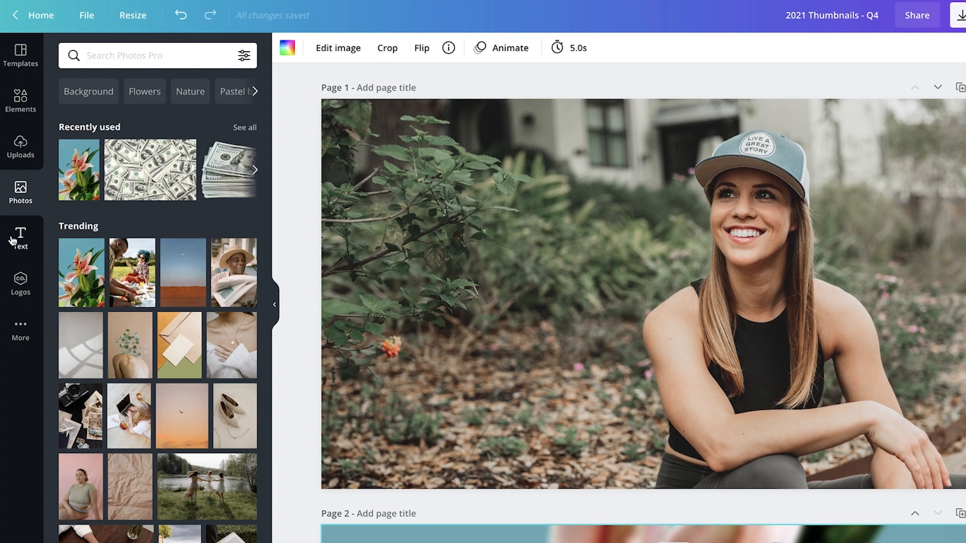
- Add a heading on page 1 reading 'TEXT GOES HERE'
left_click(20, 237)
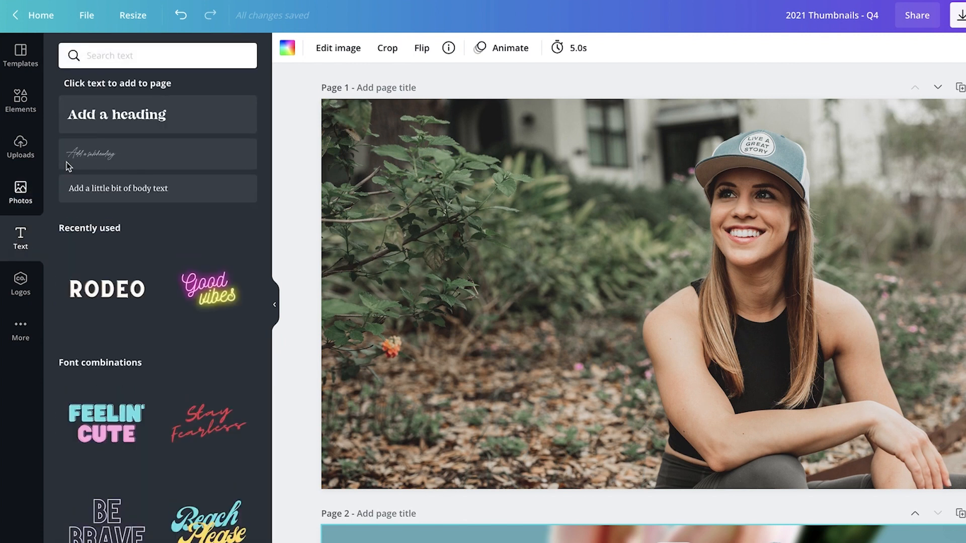
left_click(117, 114)
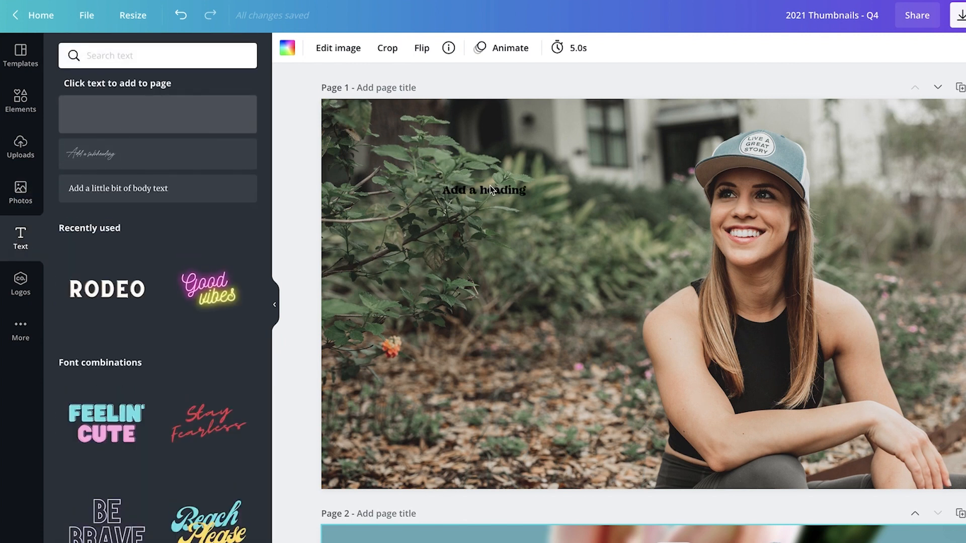
left_click(484, 190)
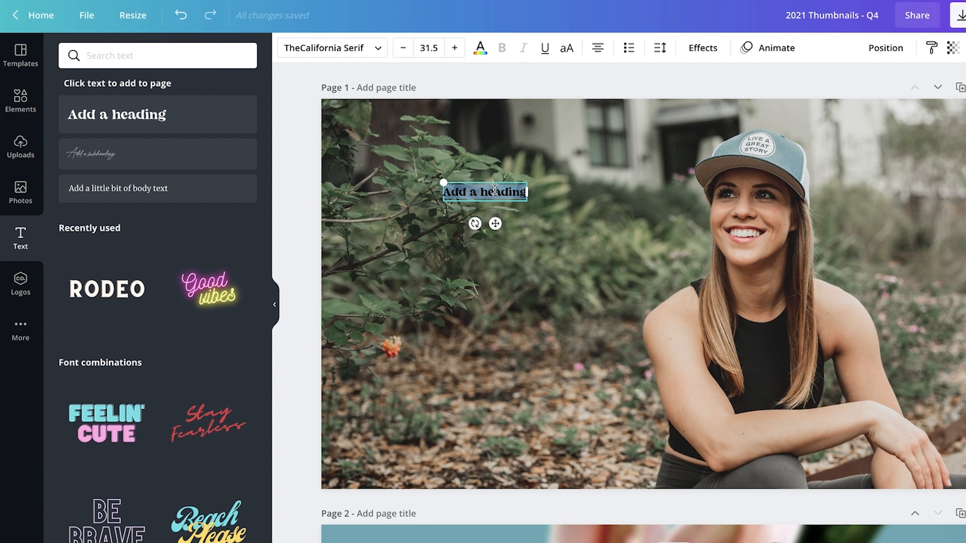
type("TEXT")
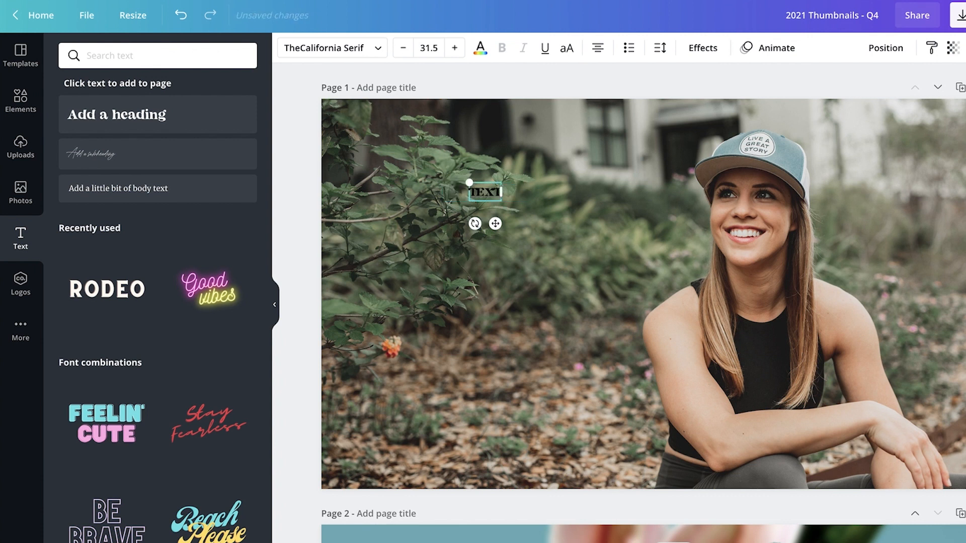
type("goes here")
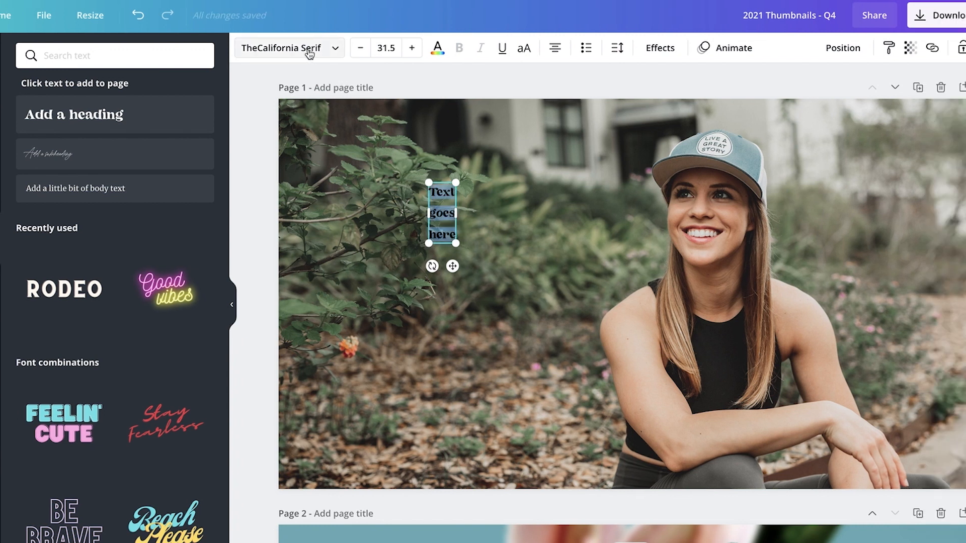
- Set the heading to bold Bebas Neue at size 175
left_click(284, 47)
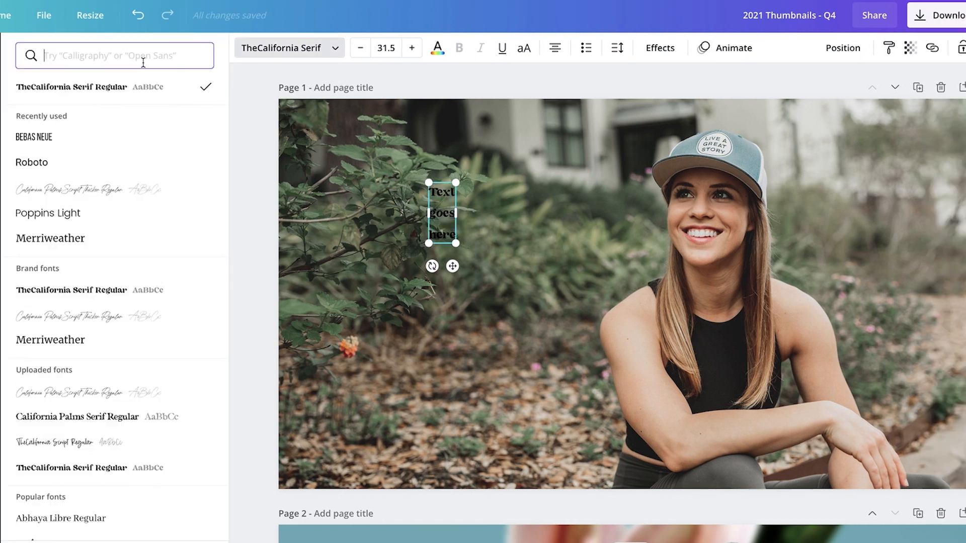
left_click(113, 55)
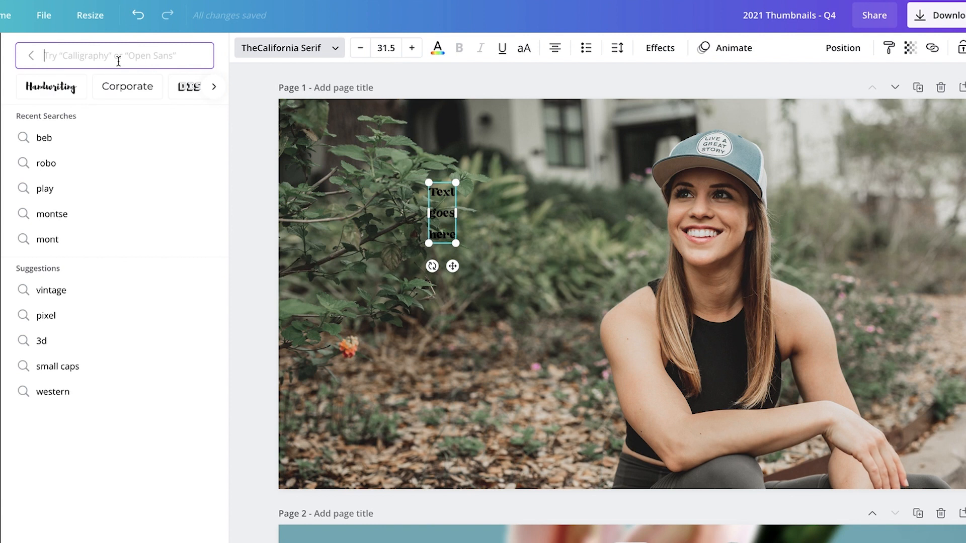
type("beb")
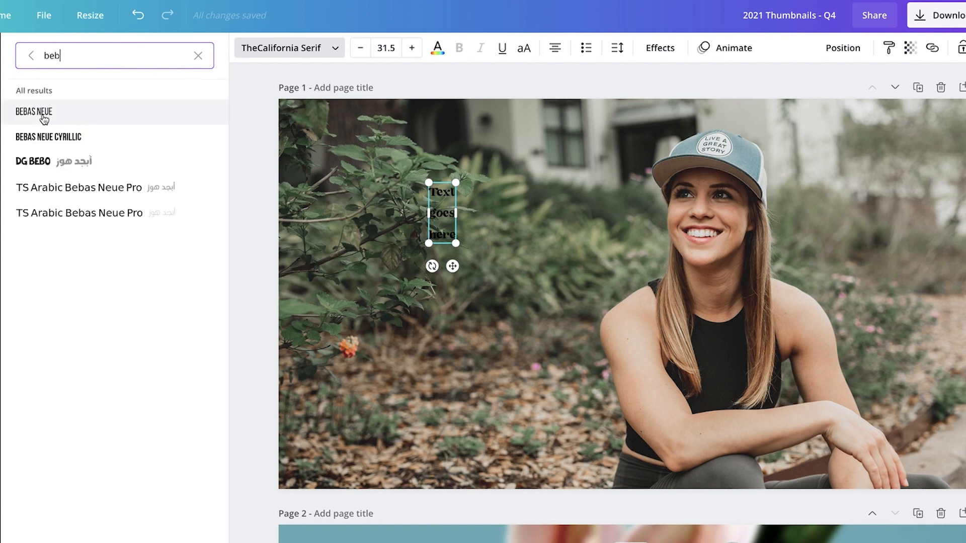
left_click(34, 112)
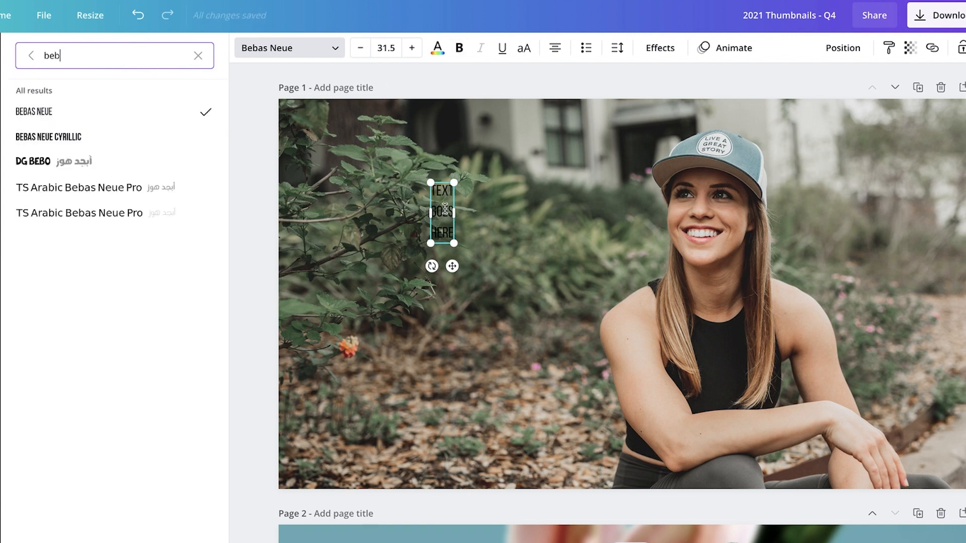
left_click(459, 48)
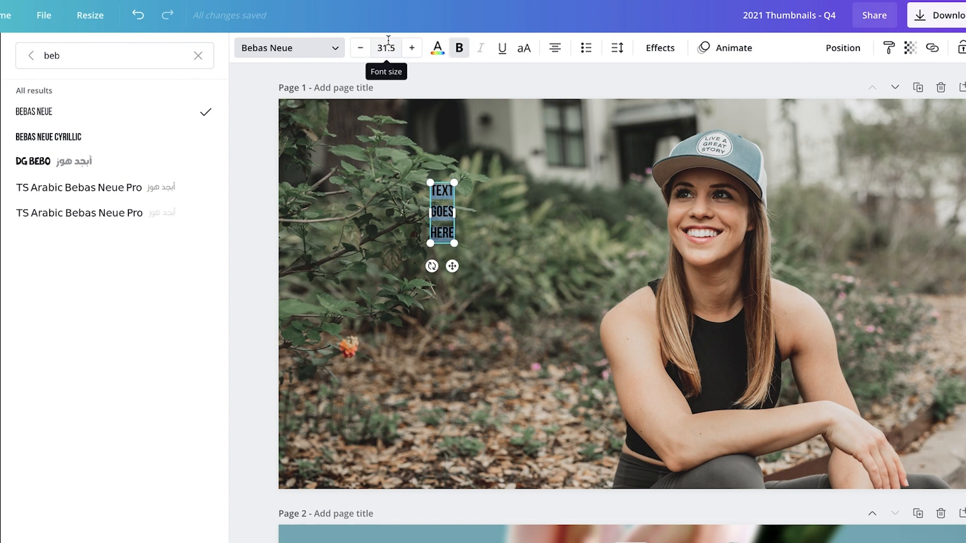
left_click(385, 47)
type("175")
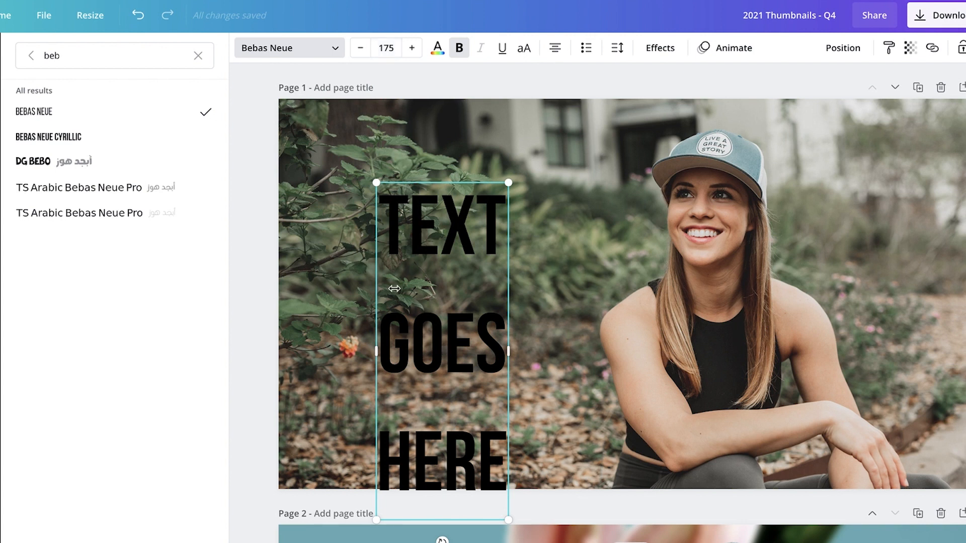
mouse_move(239, 230)
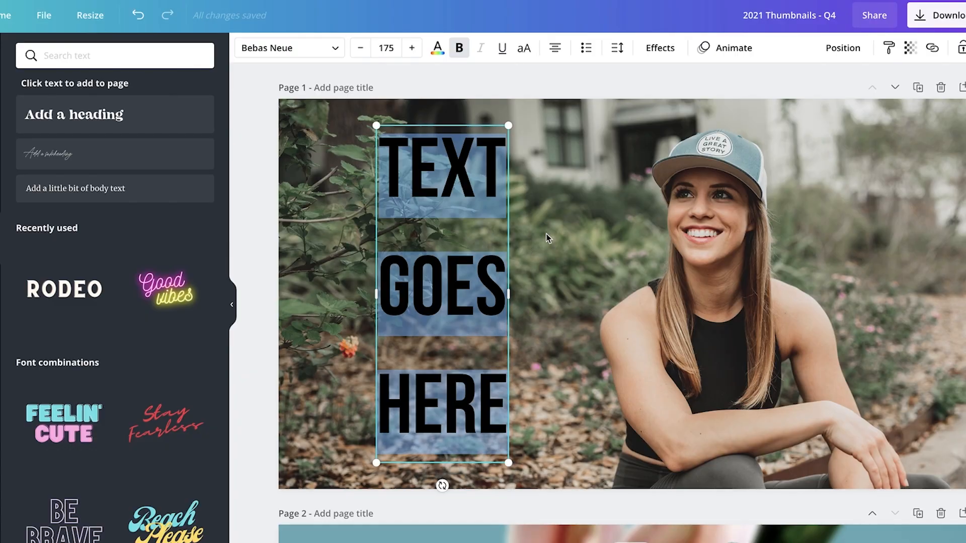
- Tighten the heading's line spacing to 1.25
left_click(617, 47)
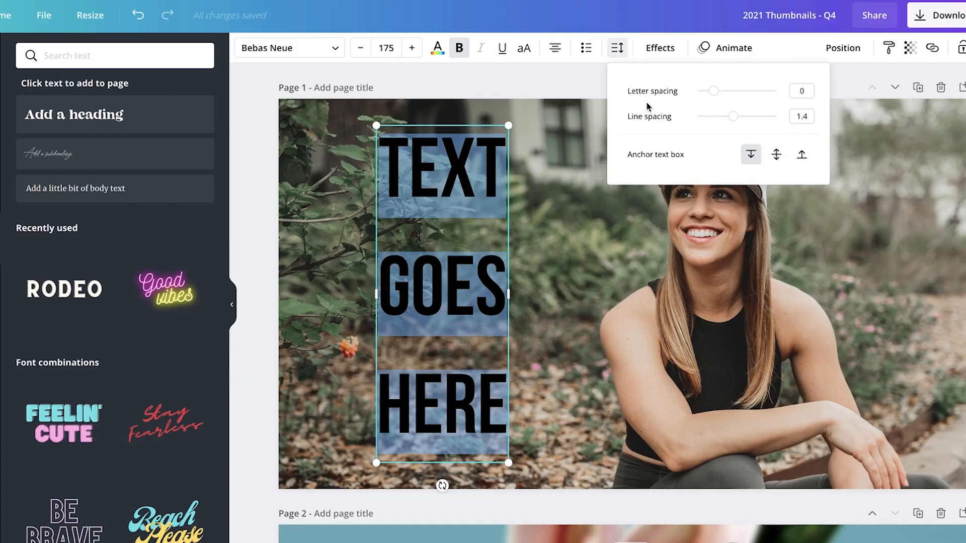
left_click_drag(732, 115, 730, 116)
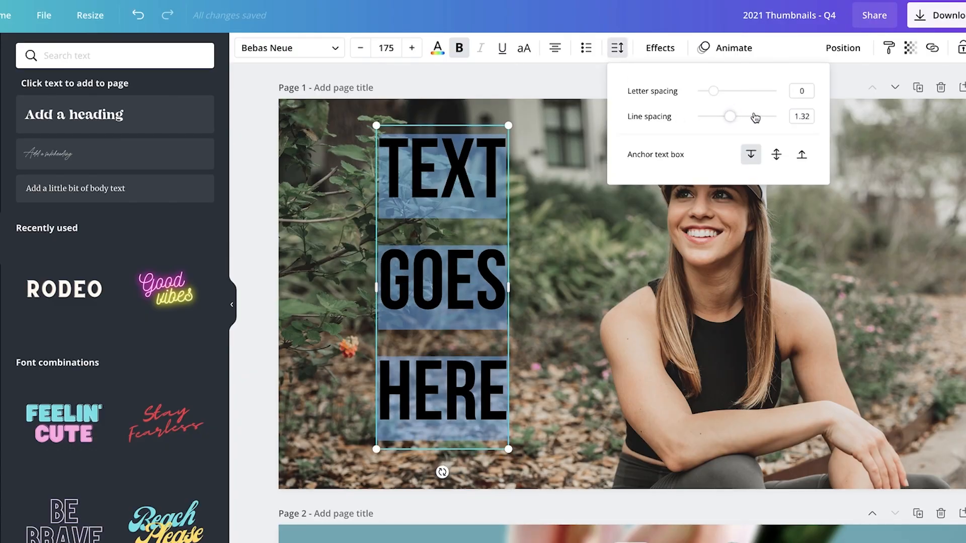
left_click_drag(731, 117, 726, 117)
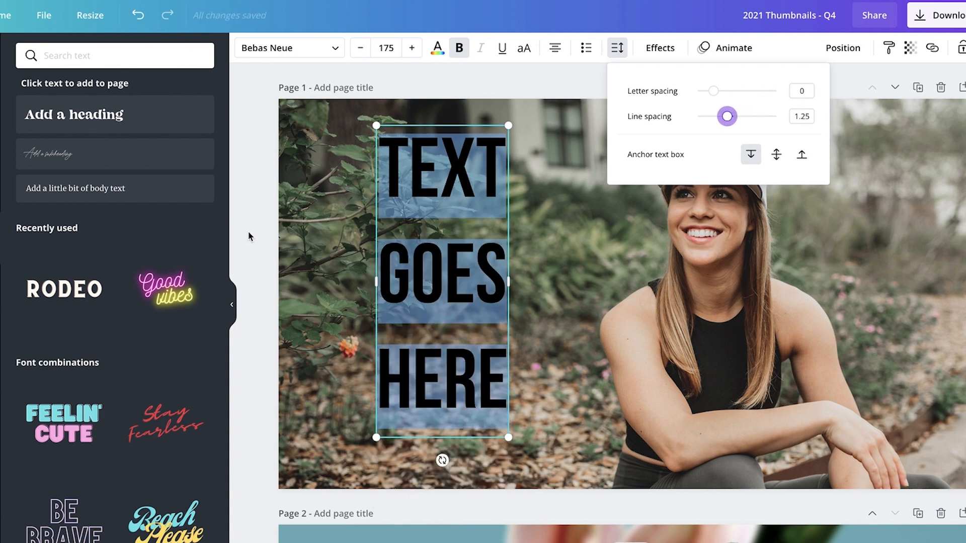
left_click(255, 237)
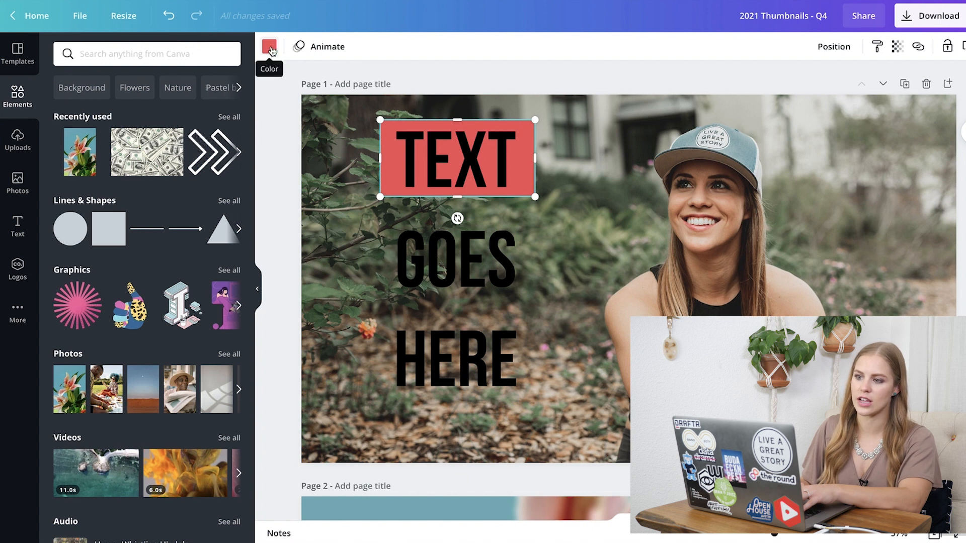
- Colour the rectangle behind TEXT red and make the heading text white
left_click(269, 47)
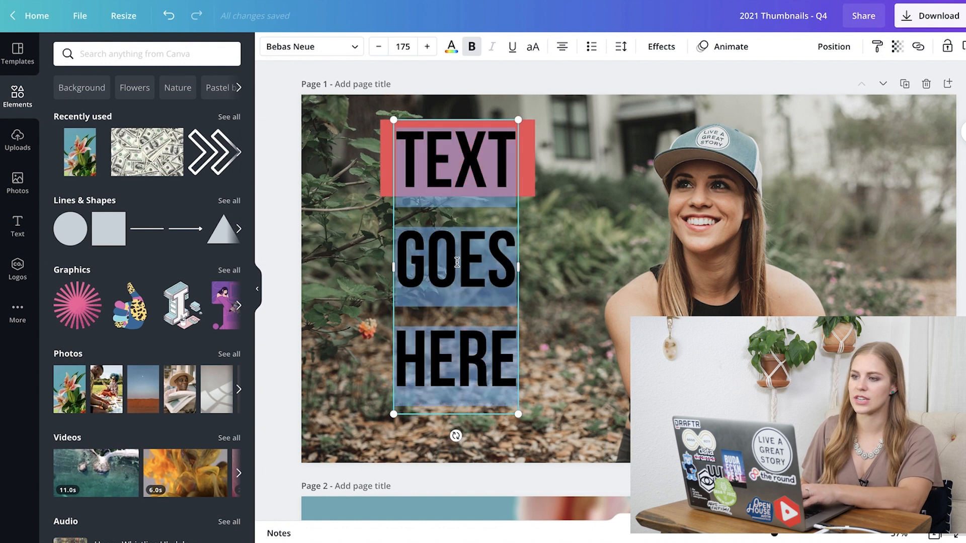
mouse_move(622, 103)
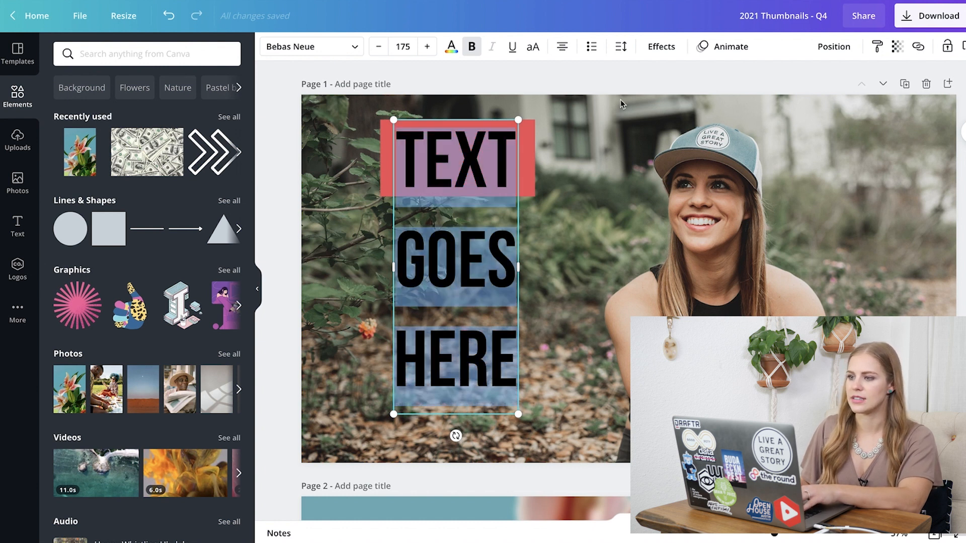
left_click(451, 46)
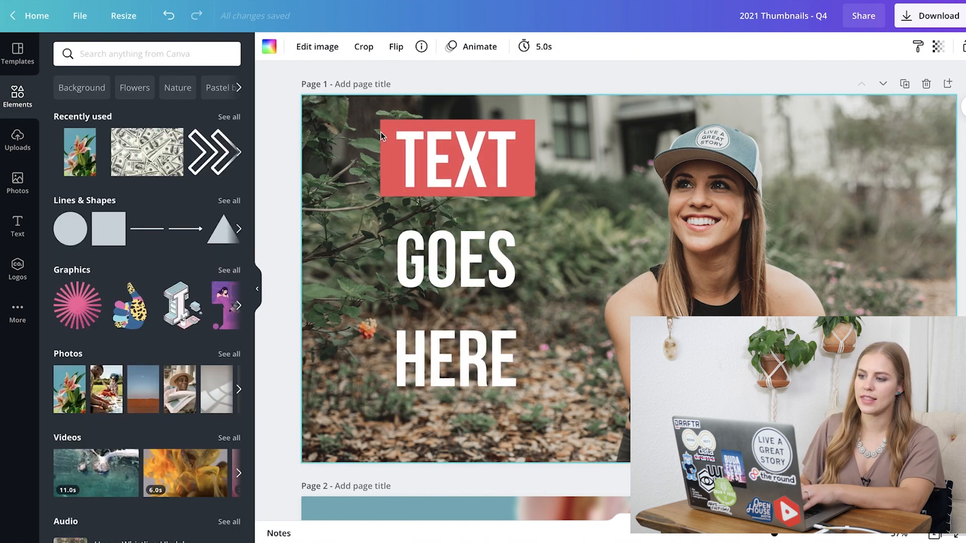
- Duplicate the red bar behind GOES and HERE and select all for positioning
left_click(457, 157)
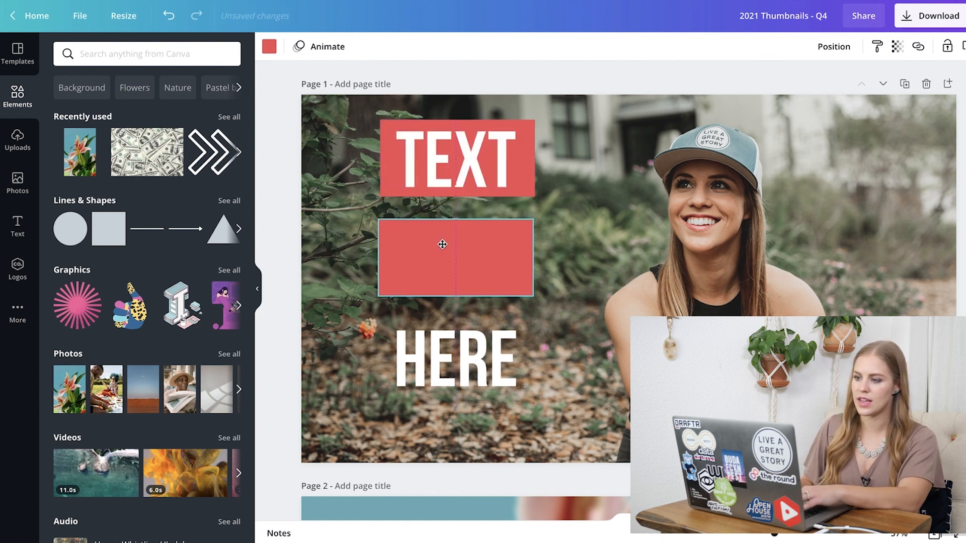
left_click(455, 258)
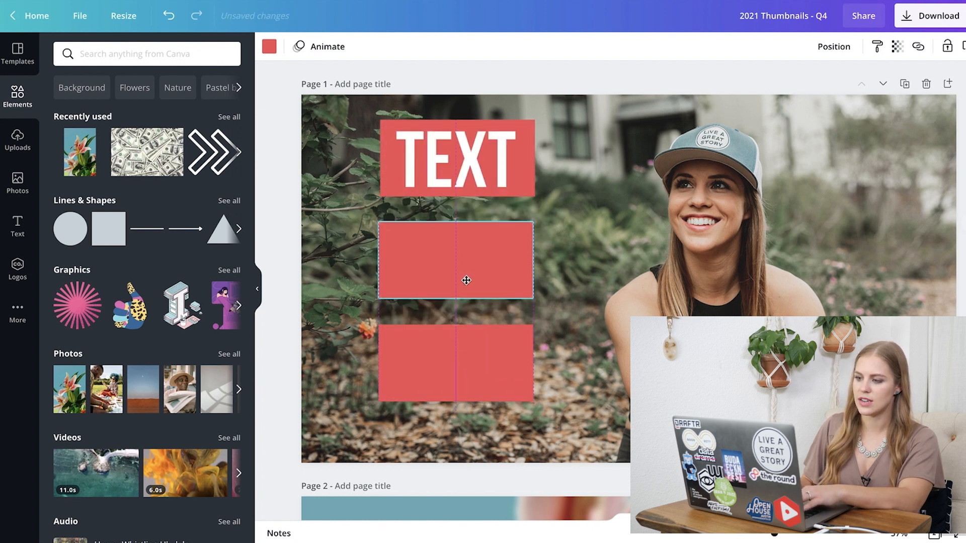
right_click(466, 281)
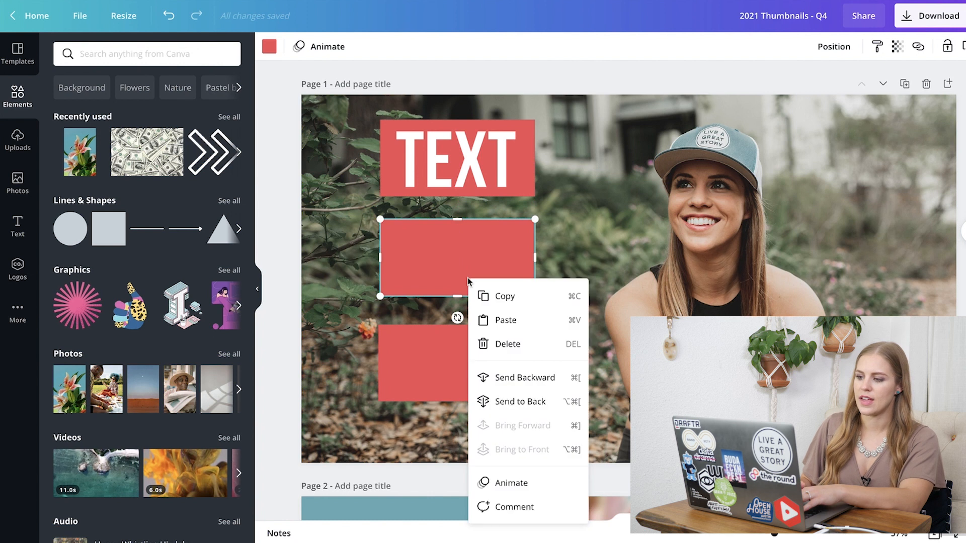
mouse_move(453, 250)
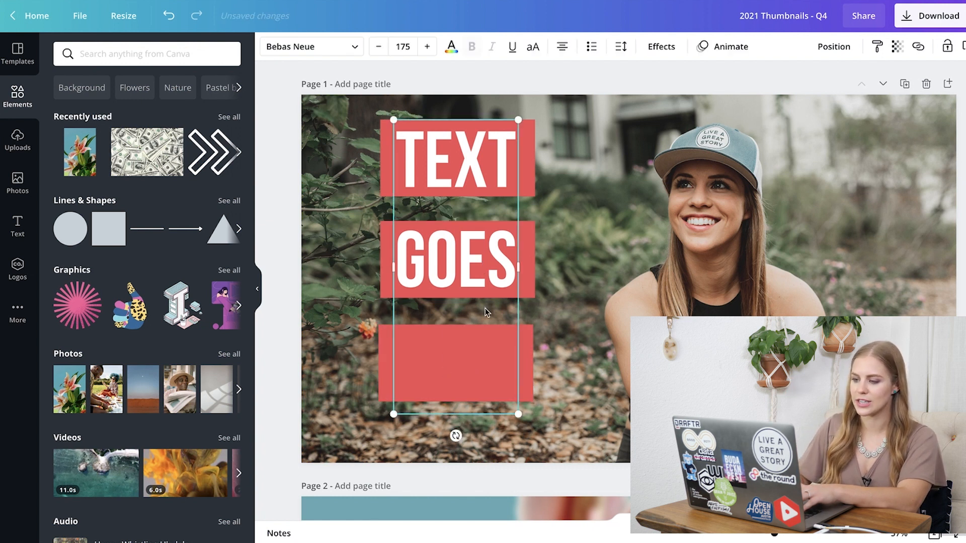
left_click(894, 46)
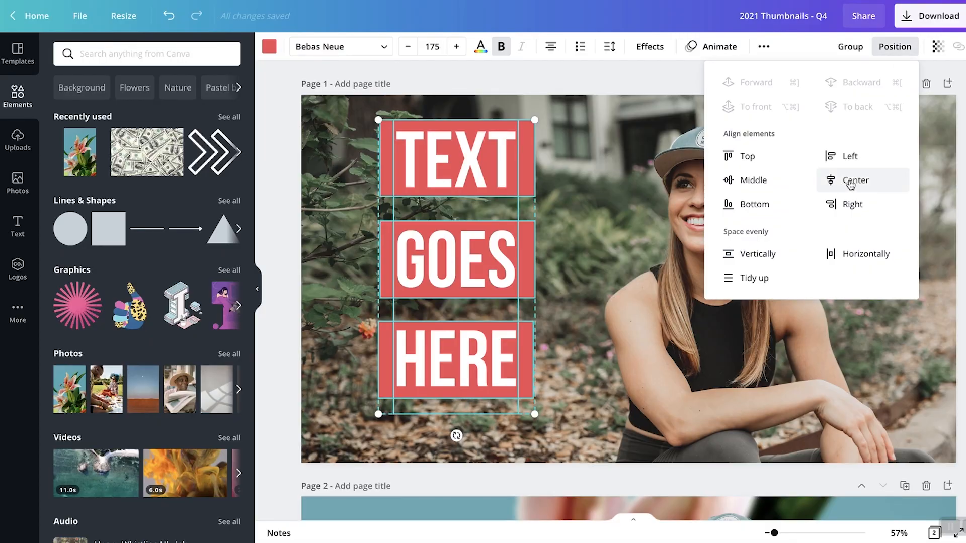
- Centre-align the three red bars and their words into one column
left_click(856, 180)
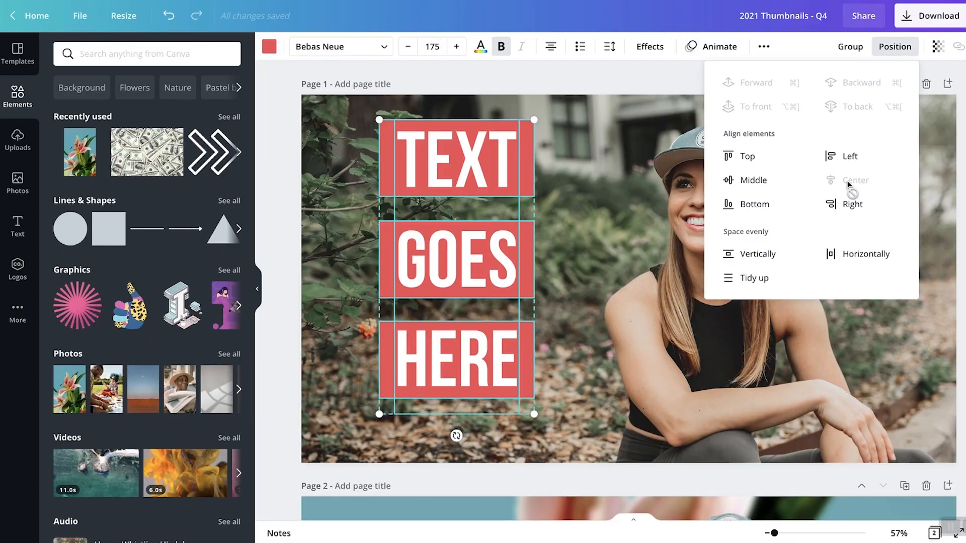
mouse_move(468, 271)
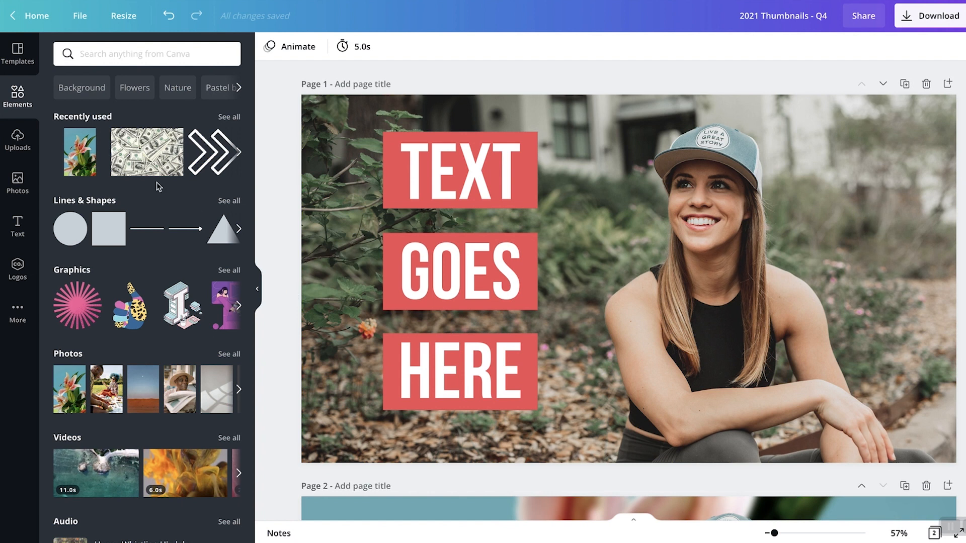
- Find a cola can graphic in the Elements library and add it to the thumbnail
left_click(147, 54)
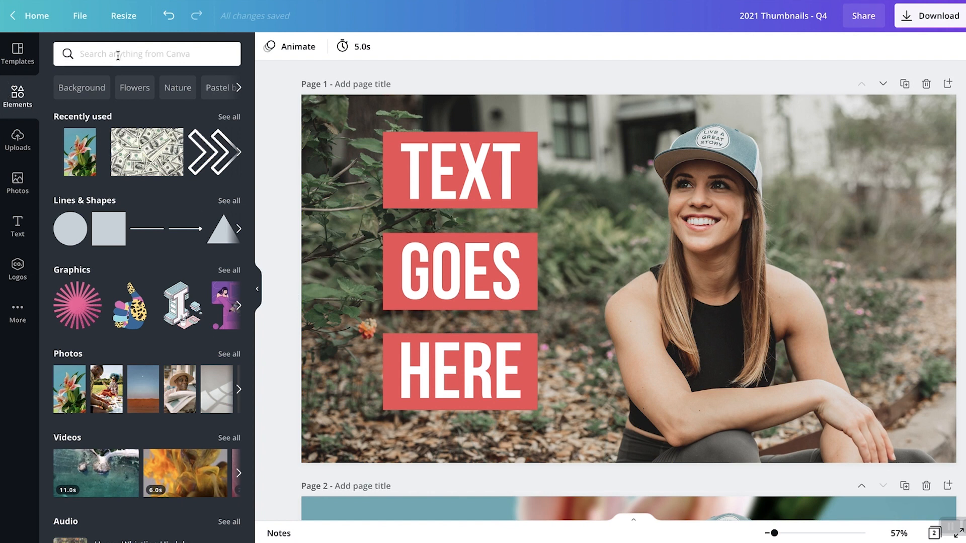
left_click(147, 53)
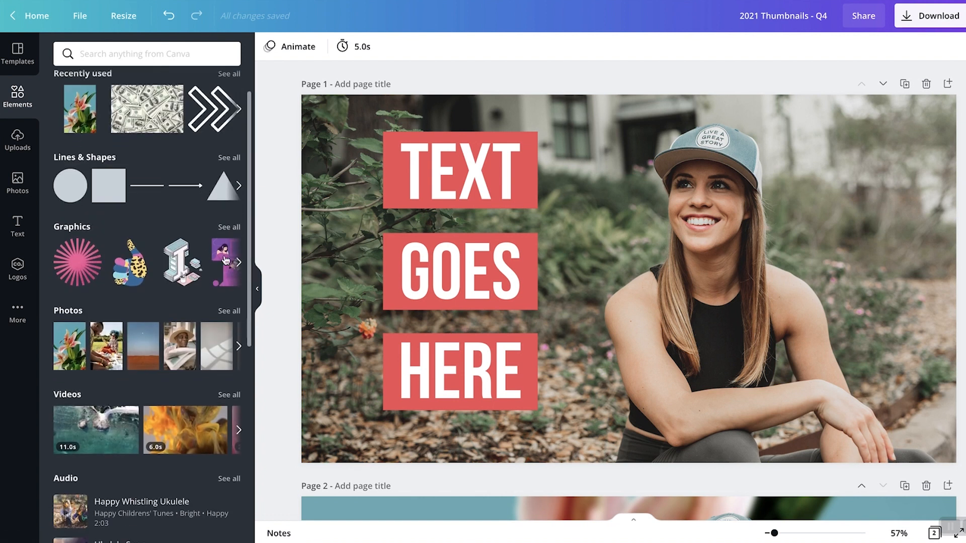
left_click(239, 261)
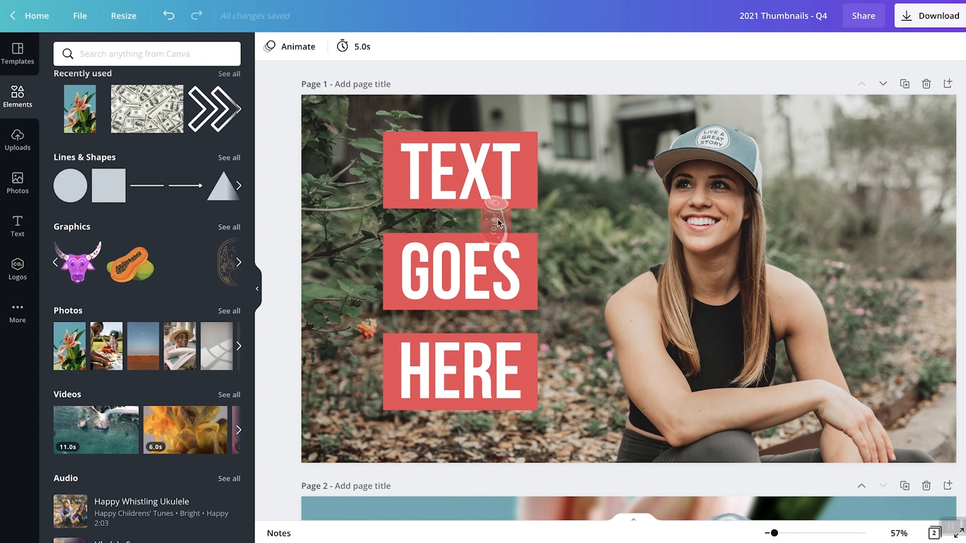
left_click(474, 212)
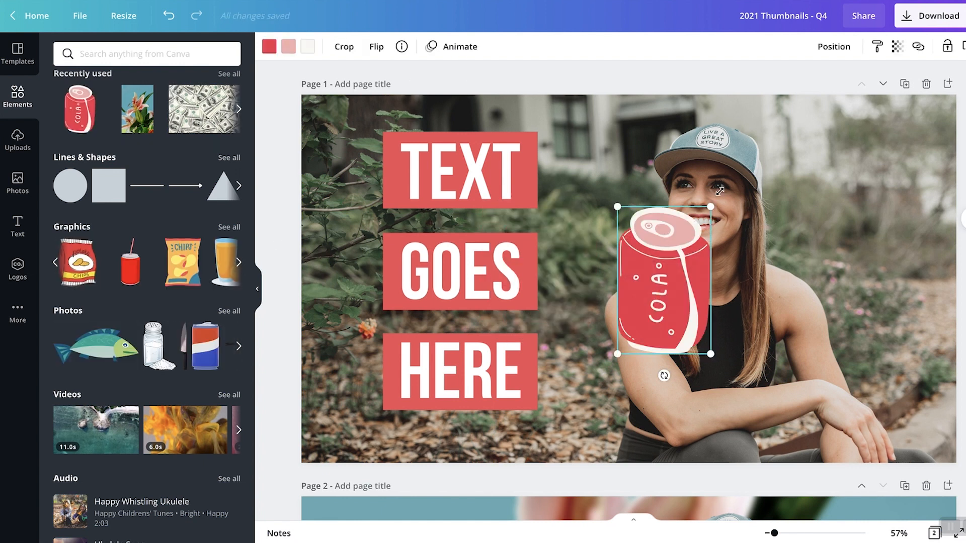
- Tilt the cola can, place it at the lower right beside the woman, and recolour it
left_click_drag(663, 375, 616, 359)
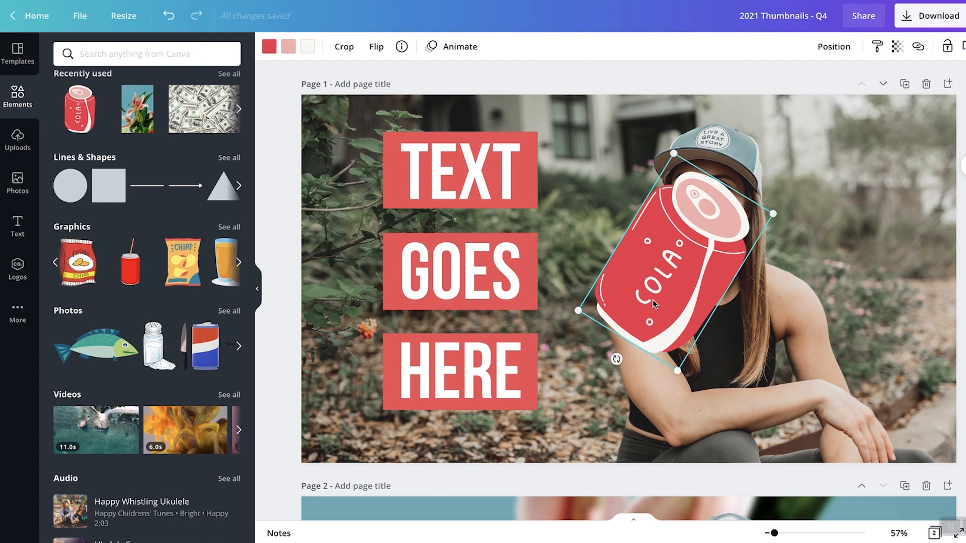
left_click_drag(653, 302, 847, 391)
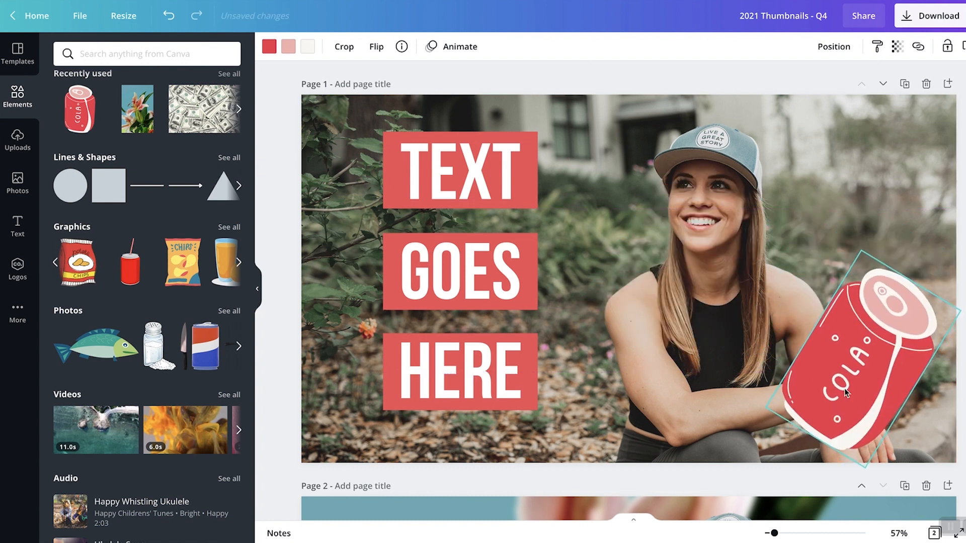
left_click(268, 46)
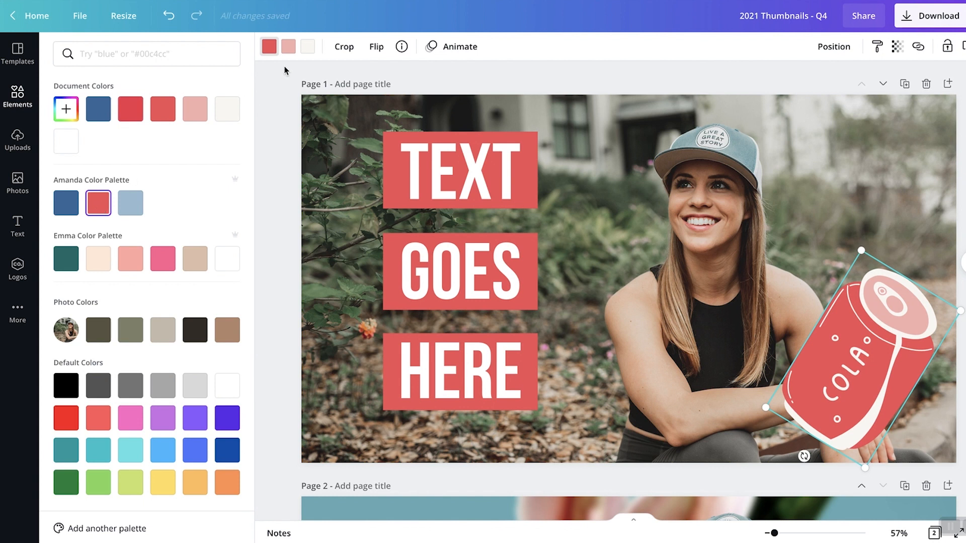
left_click(130, 203)
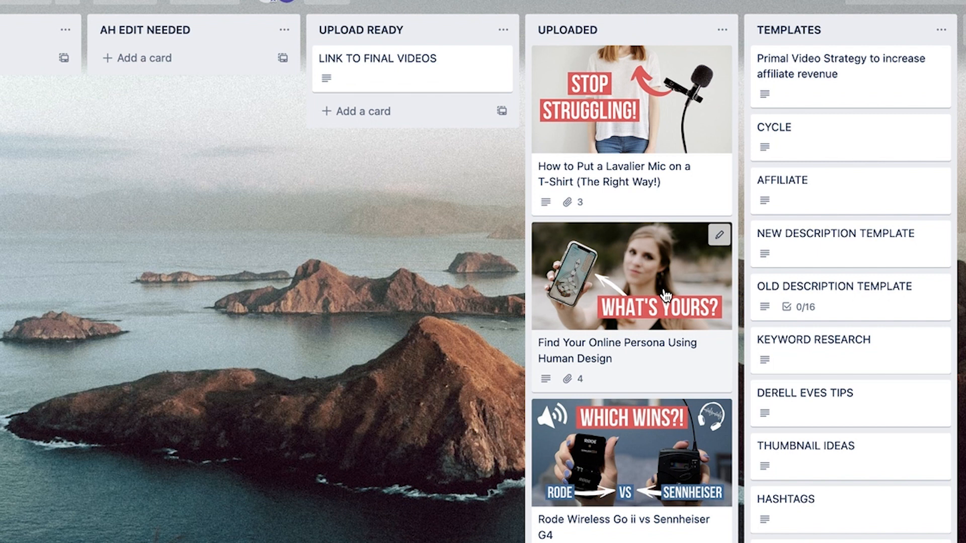
- Switch from the courses card to the 3 Easy Ideas To Kickstart Your Online Revenue card
scroll("down", 3)
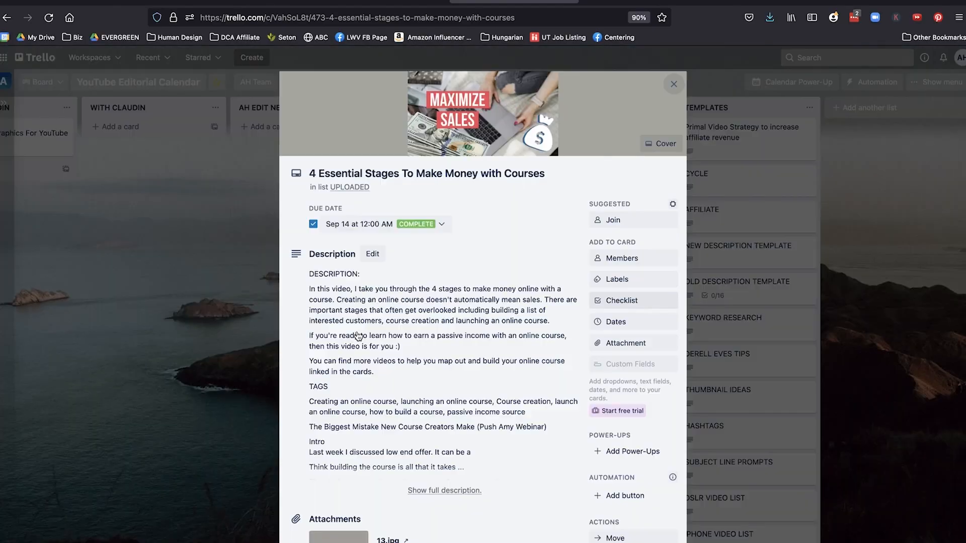
scroll("down", 3)
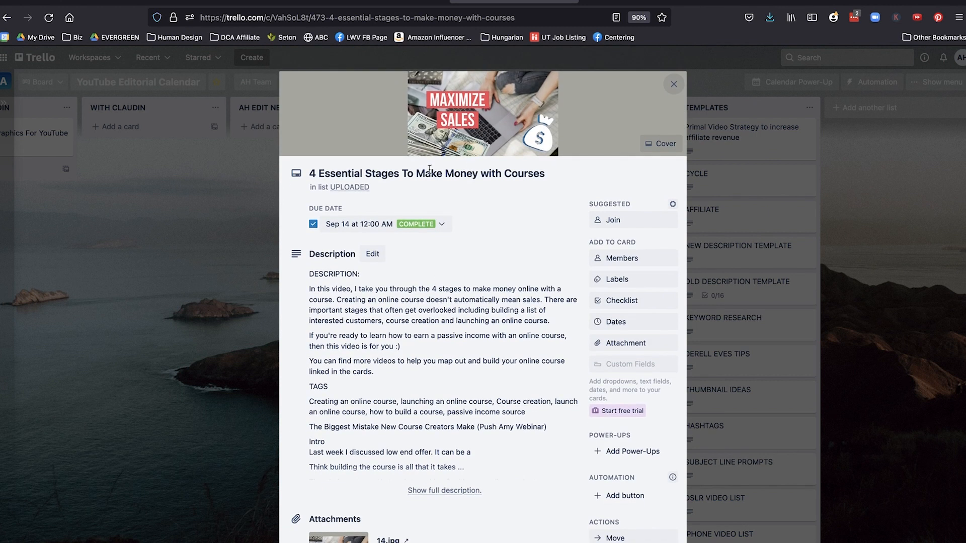
left_click(425, 173)
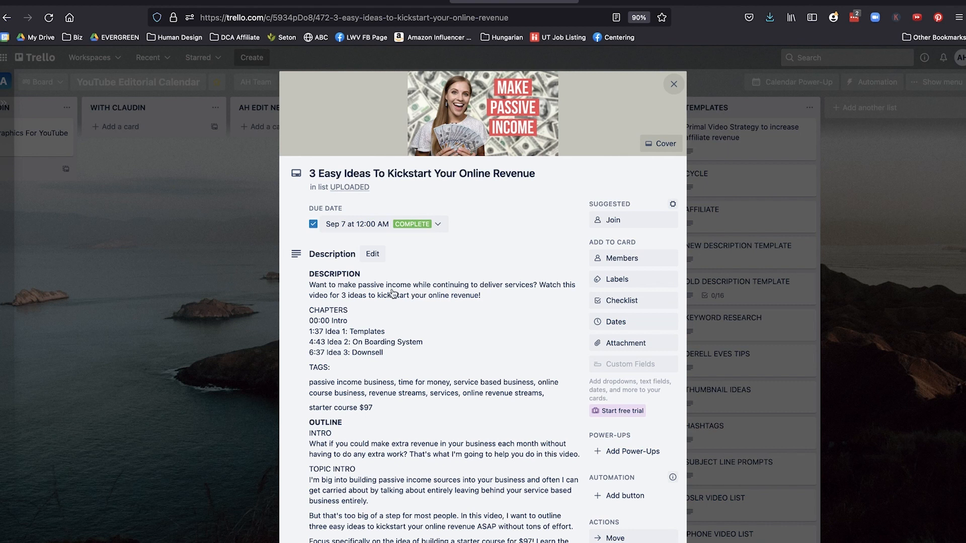
- Preview the passive income card's 2.jpg thumbnail attachment full size
scroll("down", 3)
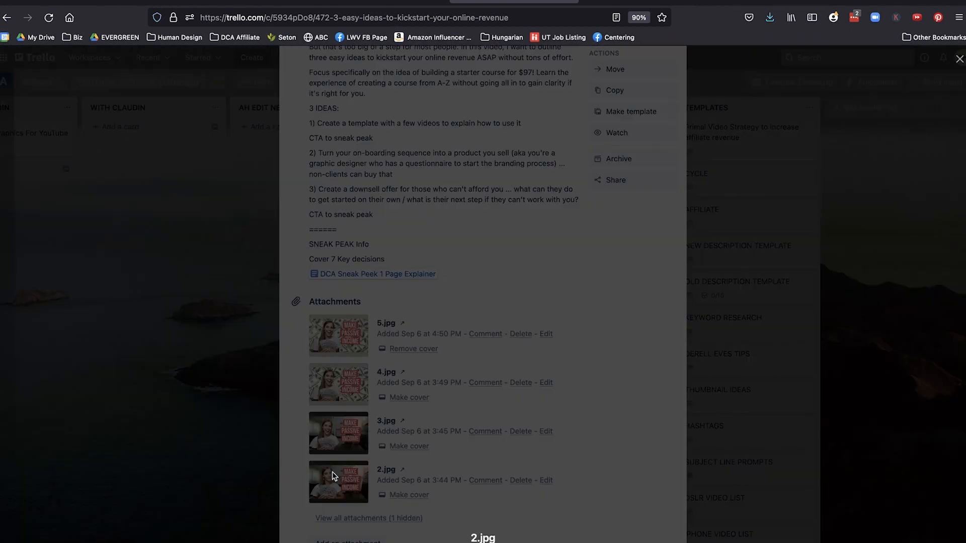
left_click(338, 481)
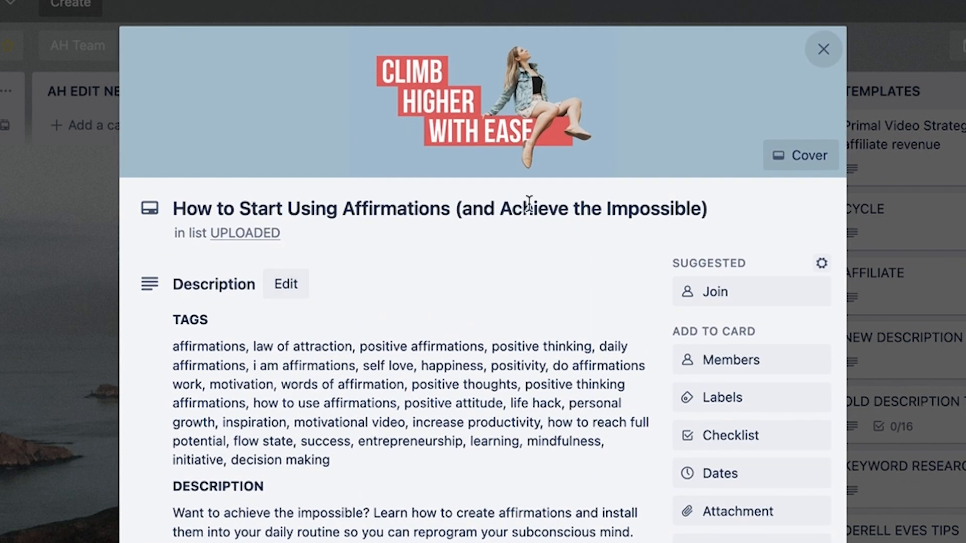
- Scroll the affirmations card down to its thumbnail attachments
scroll("down", 3)
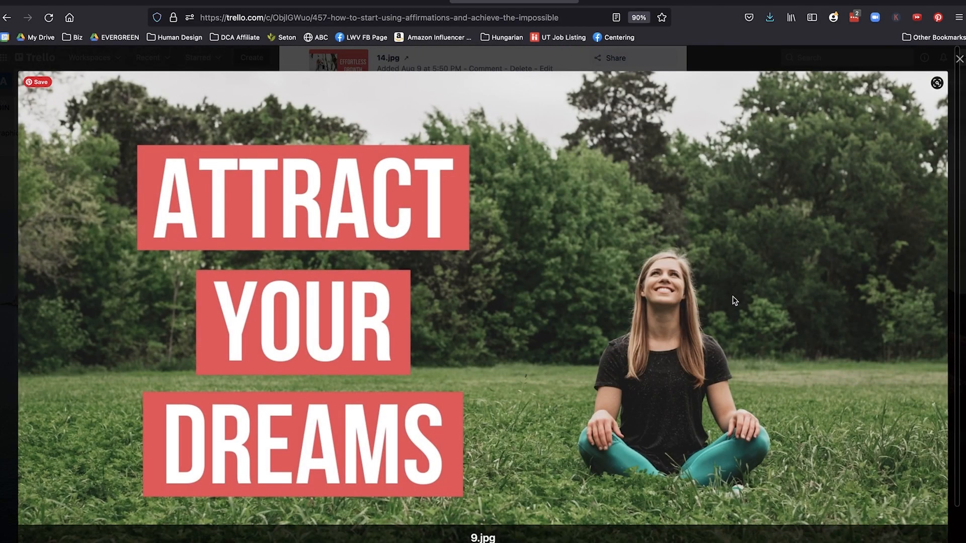
mouse_move(790, 299)
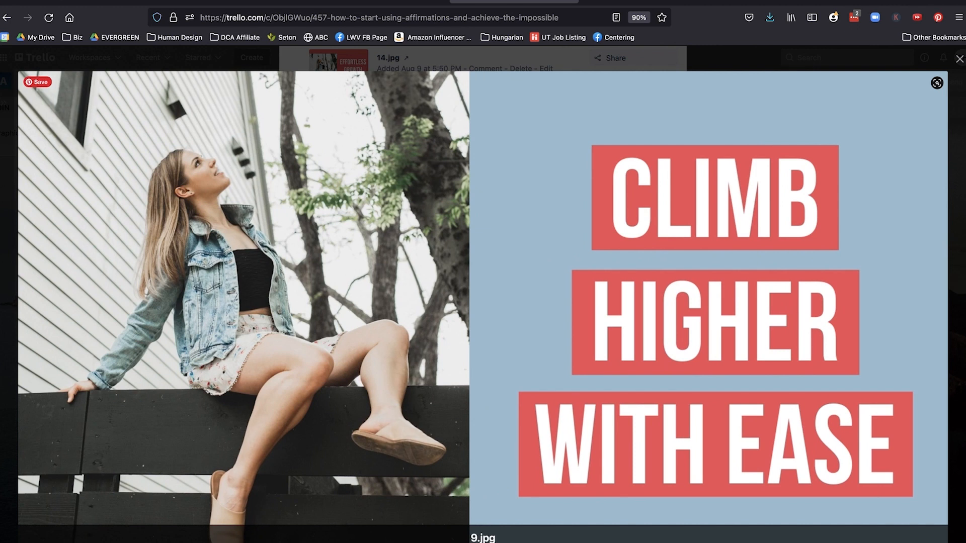
mouse_move(725, 316)
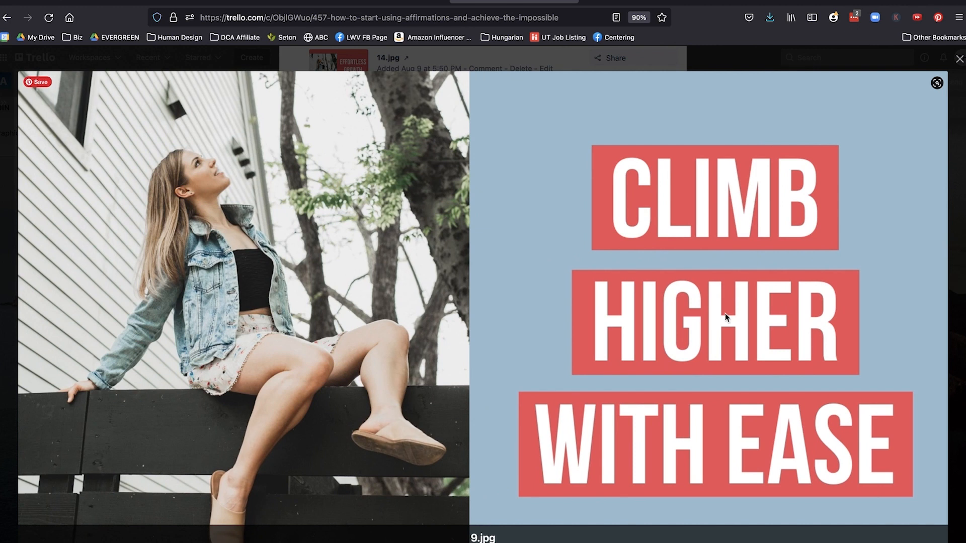
mouse_move(472, 264)
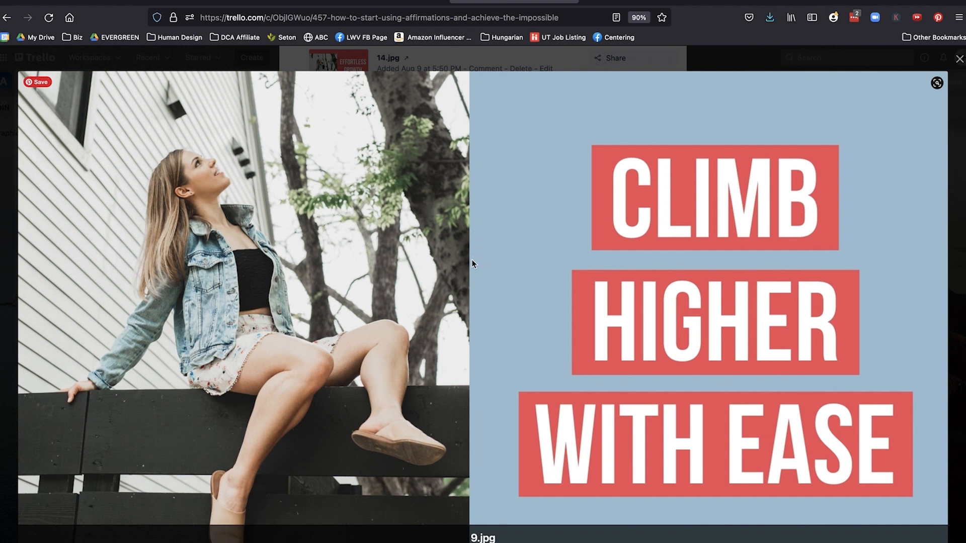
mouse_move(114, 309)
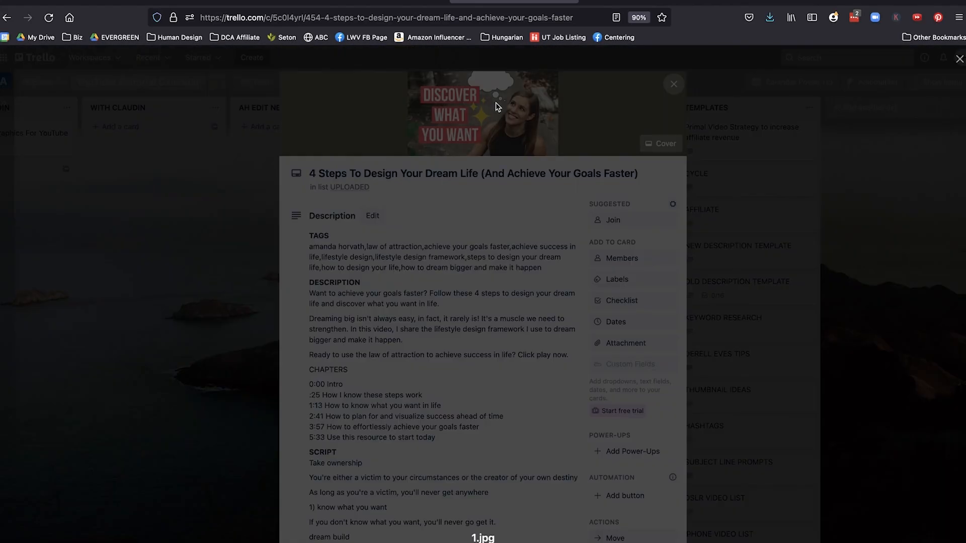
- View the Dream Life card's Discover What You Want cover thumbnail full size
left_click(482, 114)
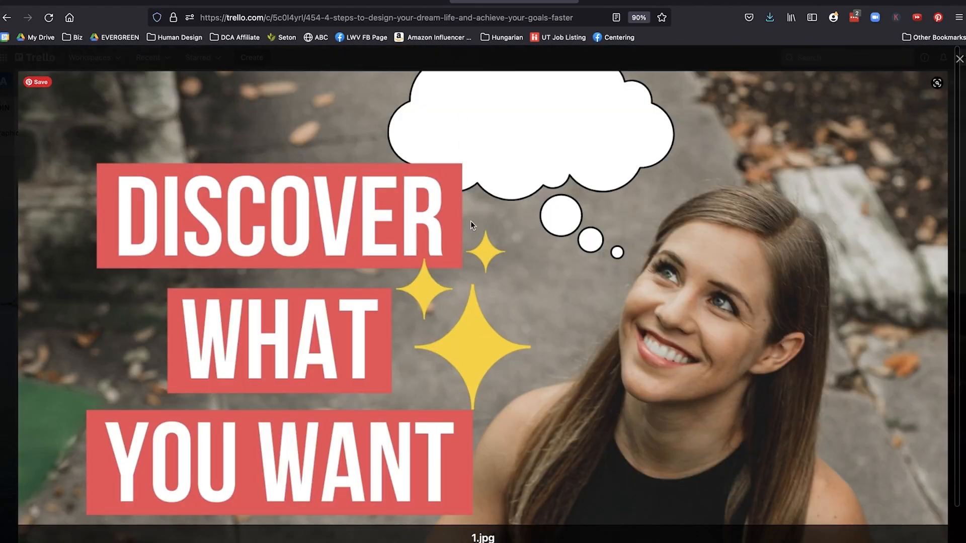
mouse_move(705, 347)
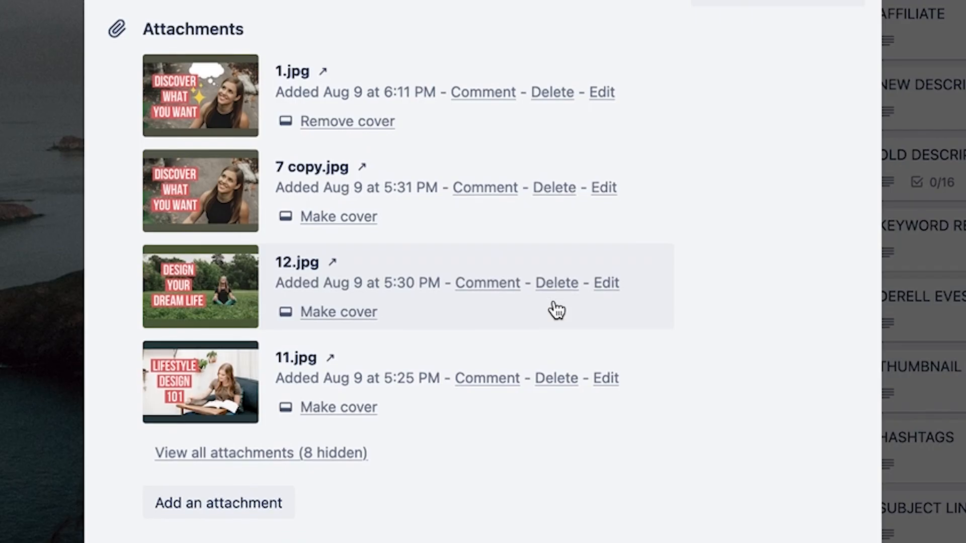
- Scroll down to the Dream Life card's attachment list of thumbnails 1.jpg through 8.jpg
scroll("down", 3)
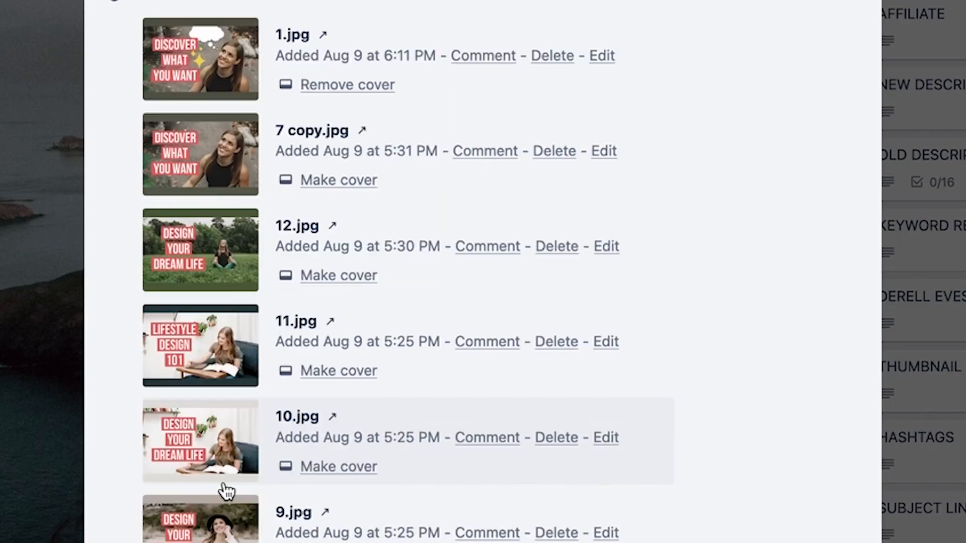
scroll("down", 3)
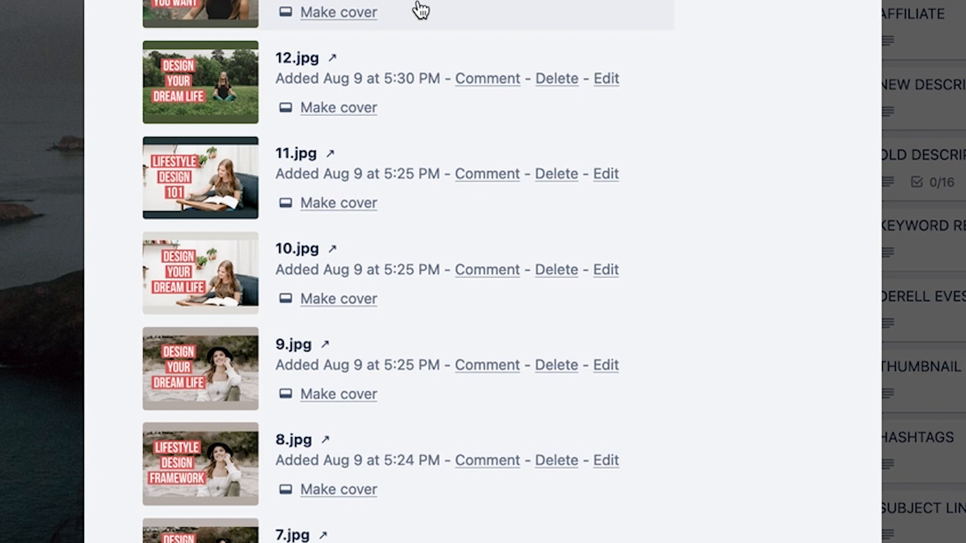
mouse_move(729, 51)
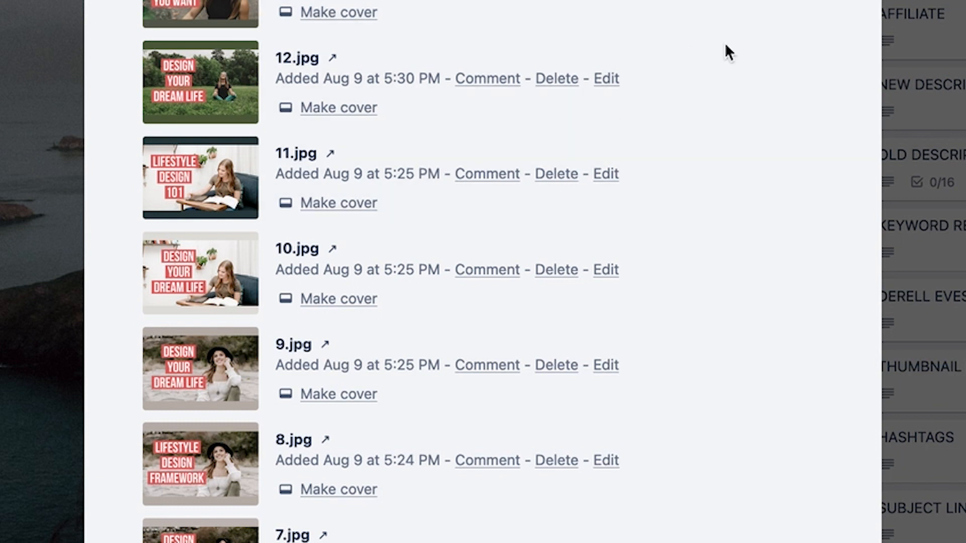